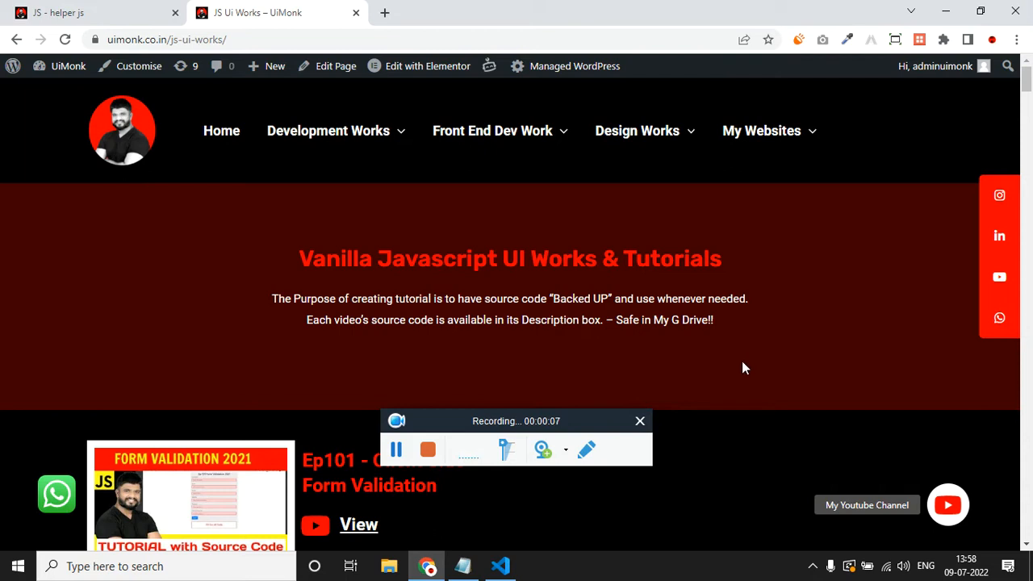
# Scroll the uimonk.co.in JS UI Works page down past the episode list to 'Shaping the future'
pyautogui.scroll(-3)
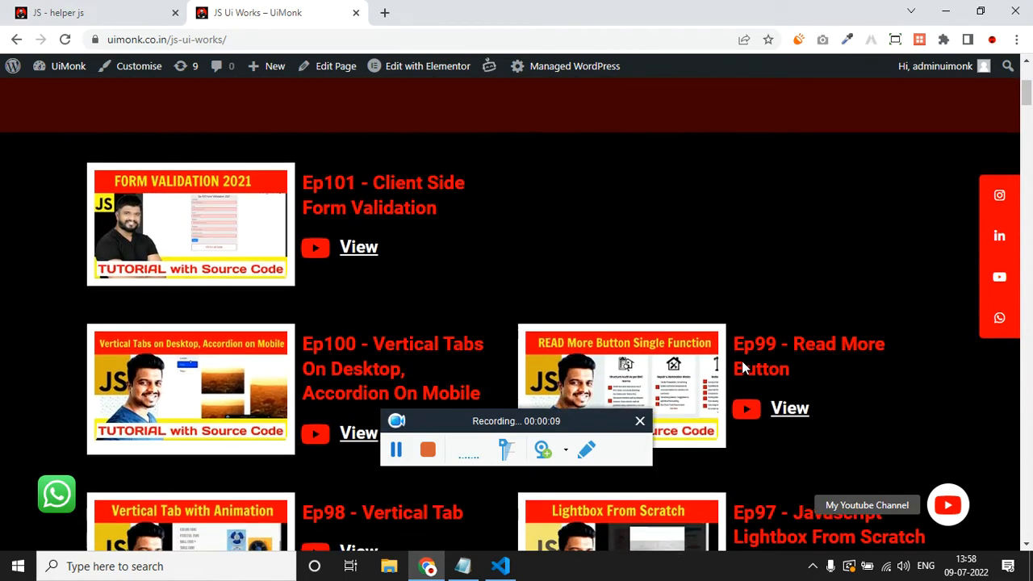
pyautogui.scroll(-3)
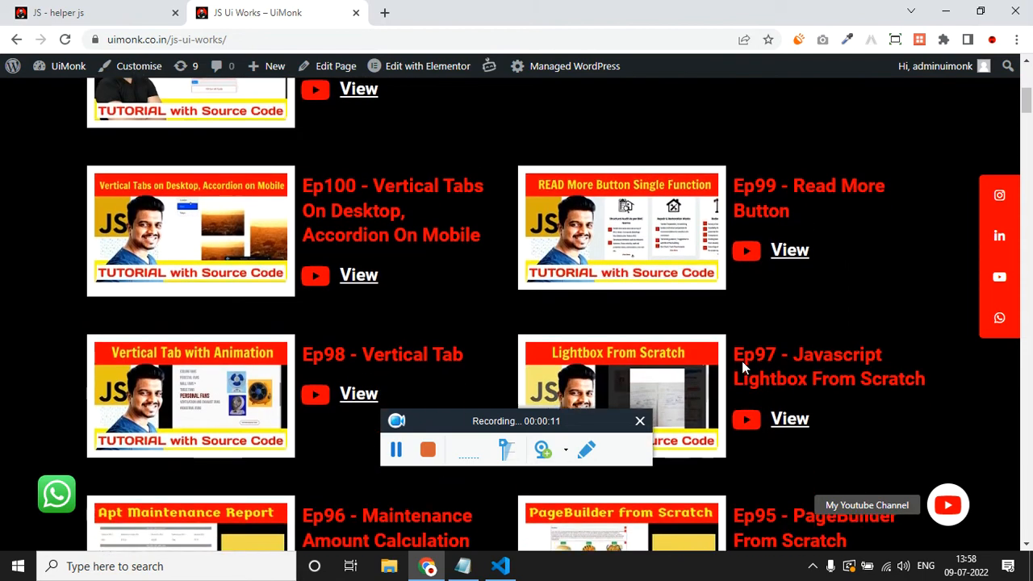
pyautogui.scroll(-3)
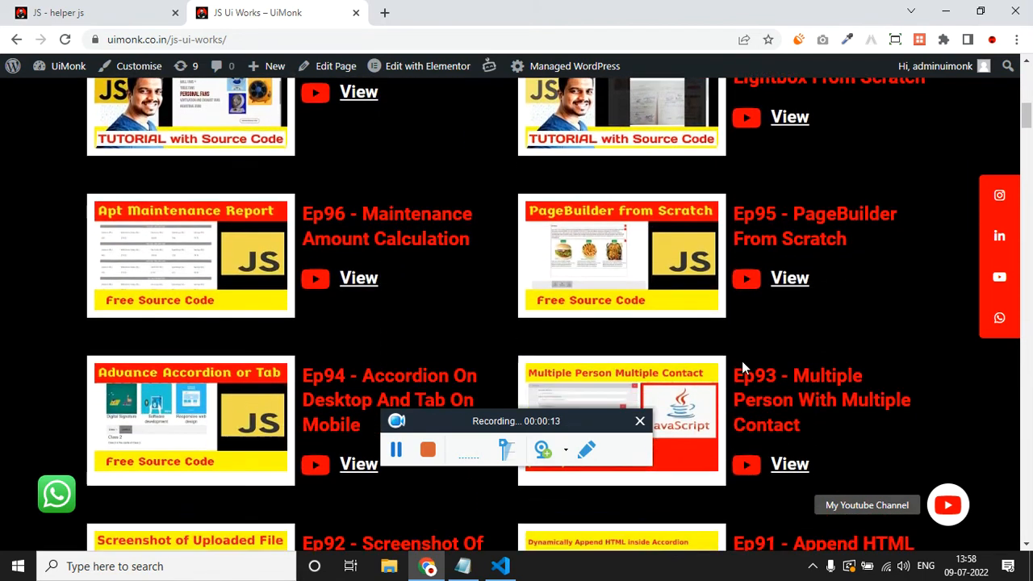
pyautogui.scroll(-3)
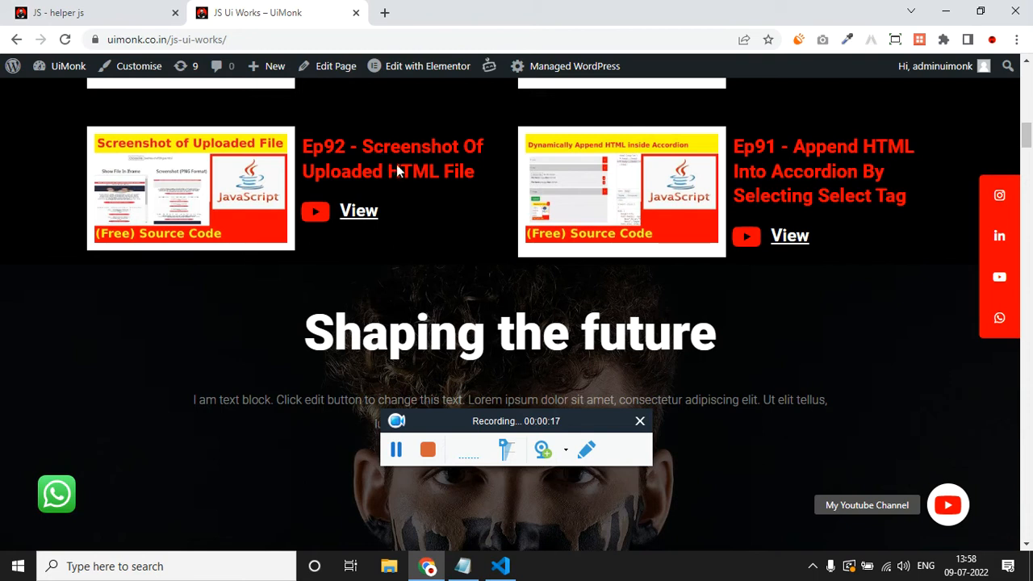
pyautogui.moveTo(487, 165)
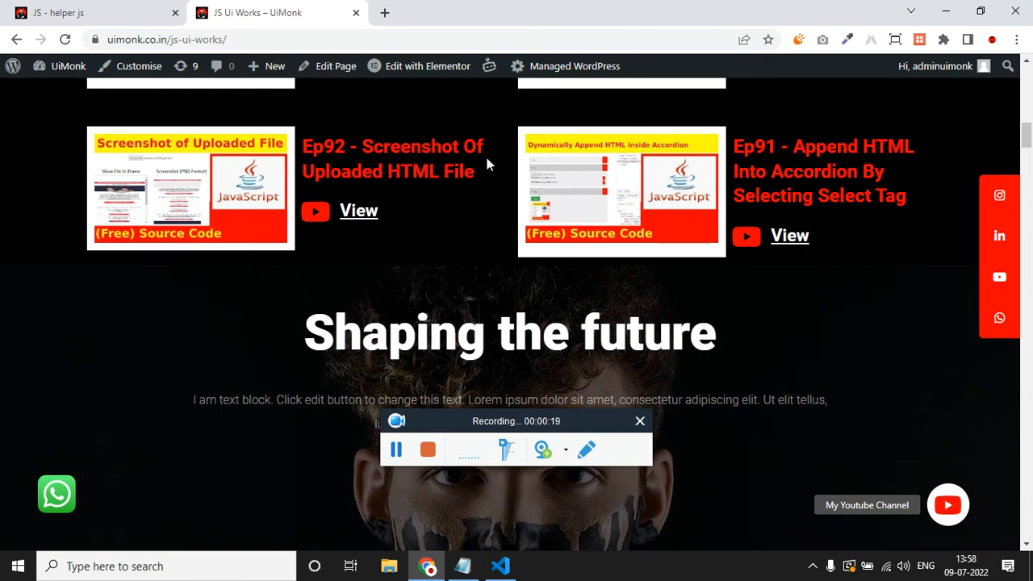
pyautogui.moveTo(633, 347)
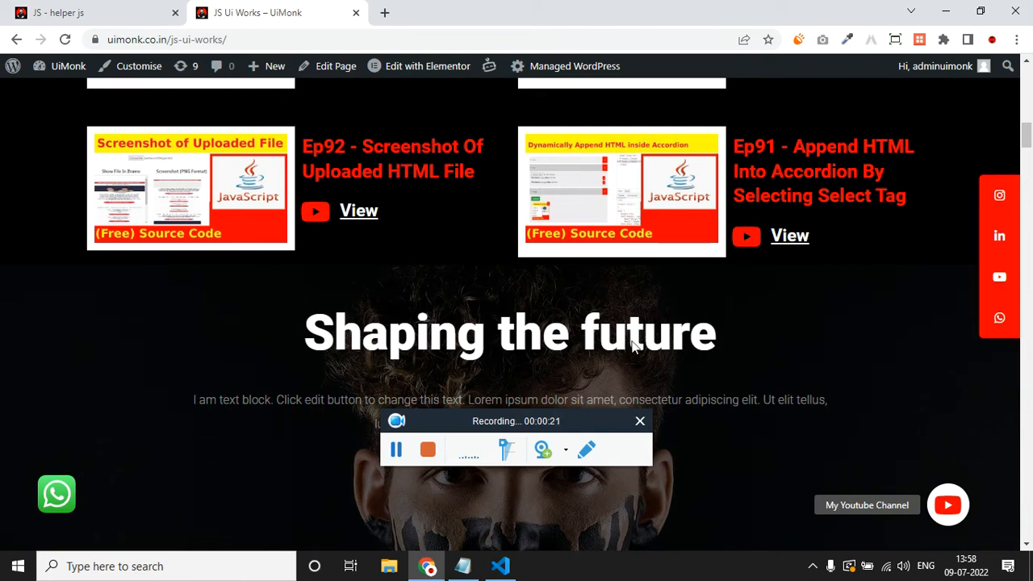
pyautogui.moveTo(300, 378)
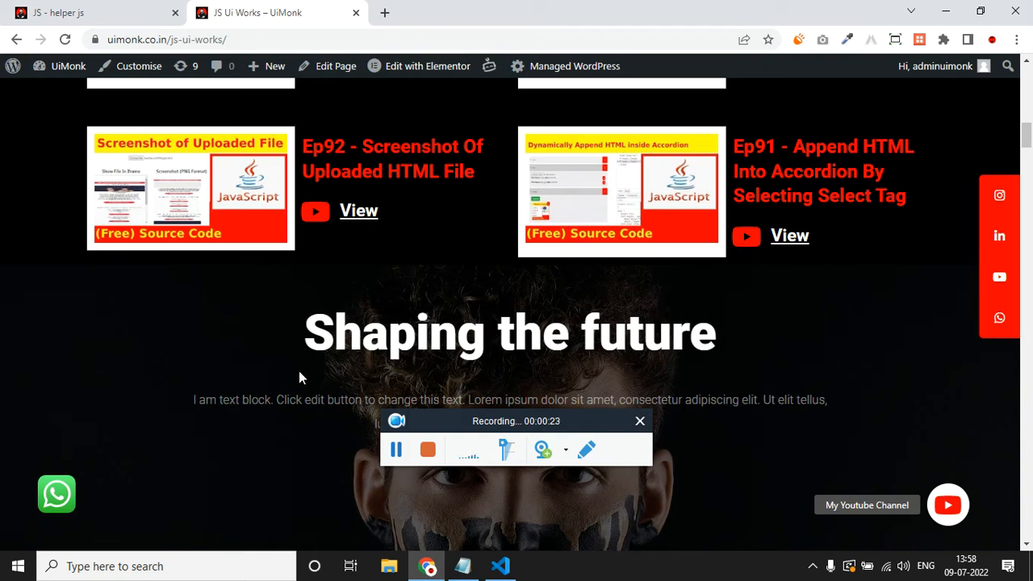
pyautogui.moveTo(401, 363)
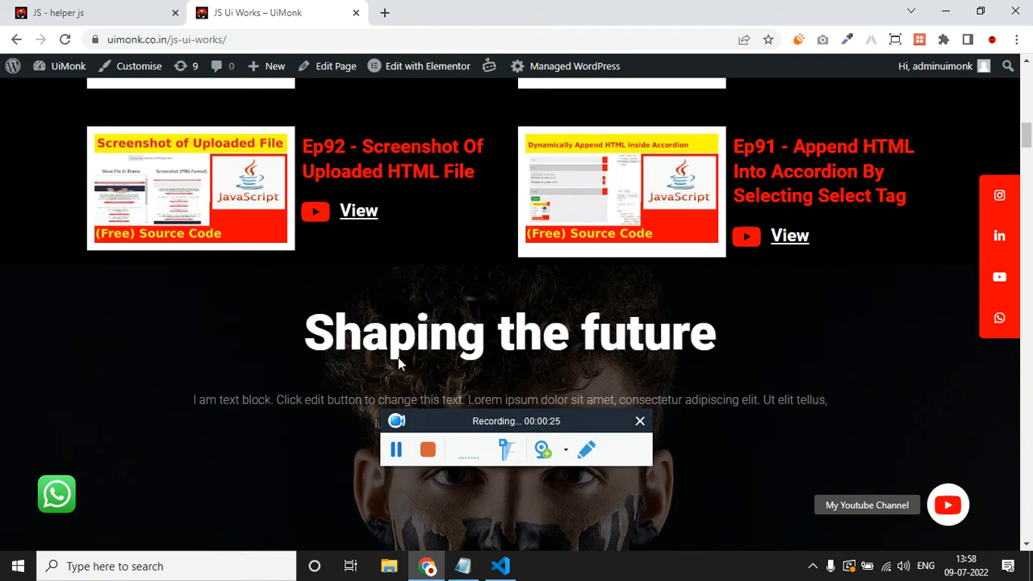
pyautogui.moveTo(854, 213)
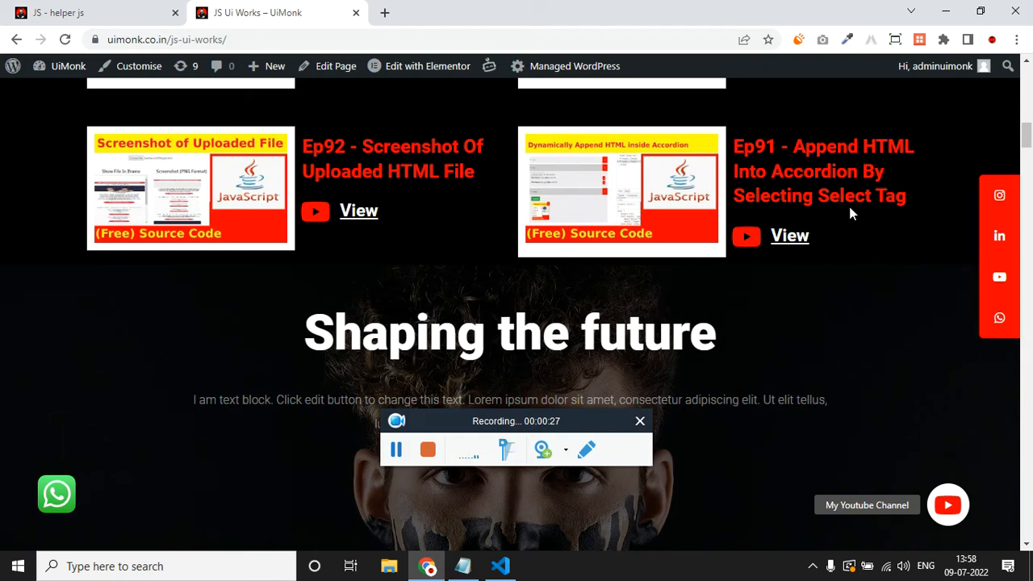
pyautogui.scroll(-3)
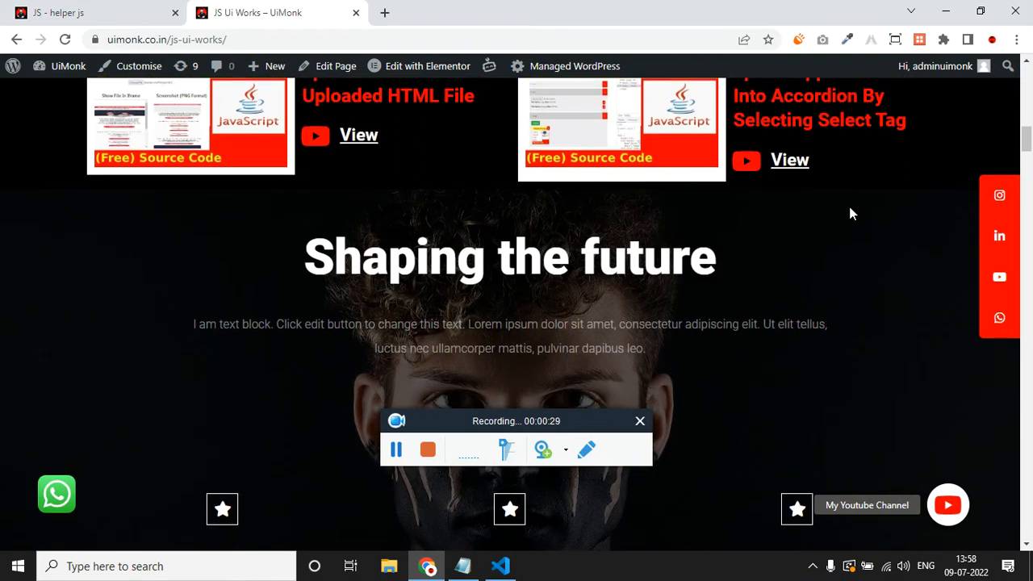
pyautogui.scroll(-3)
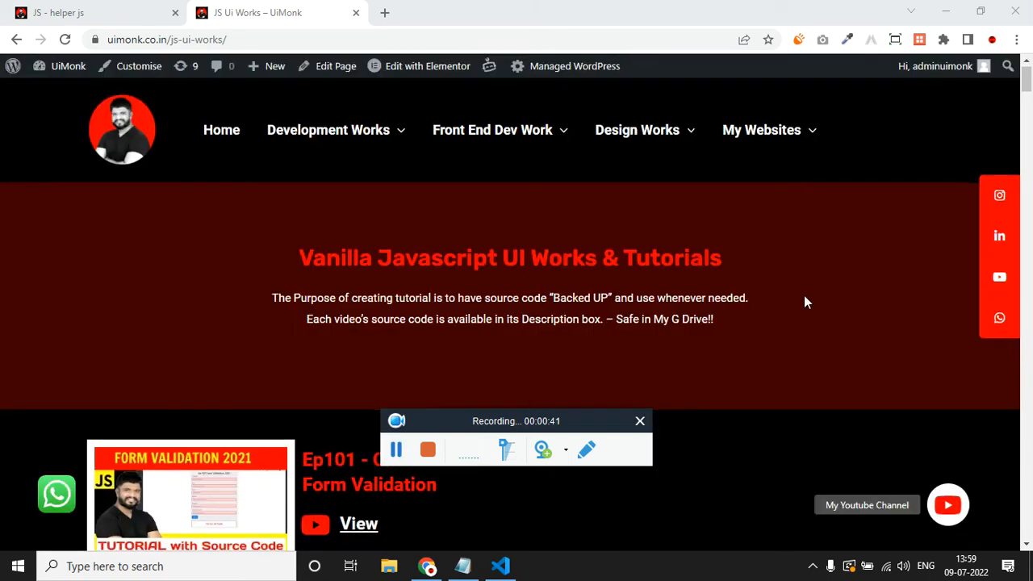
pyautogui.scroll(-3)
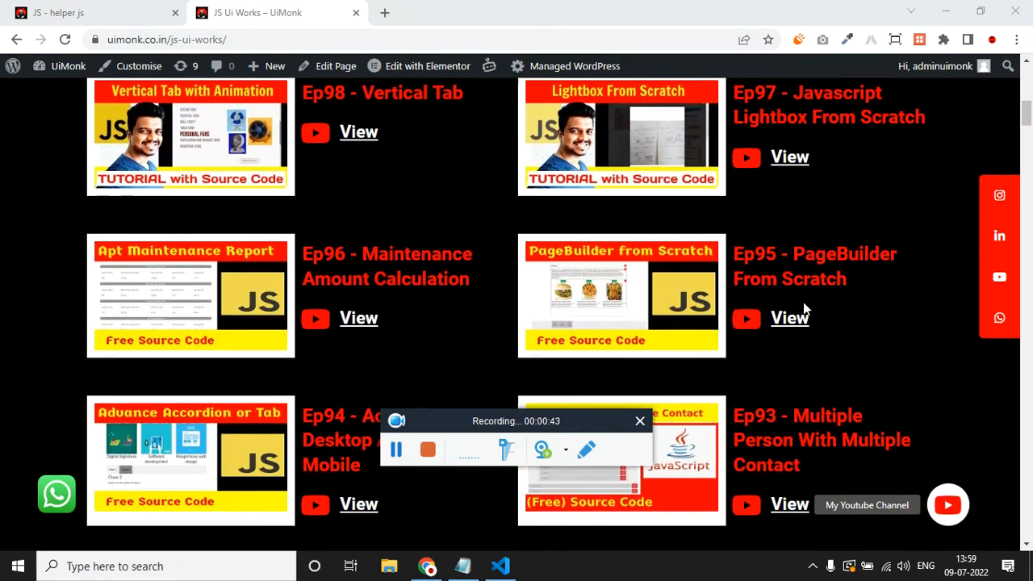
pyautogui.scroll(-3)
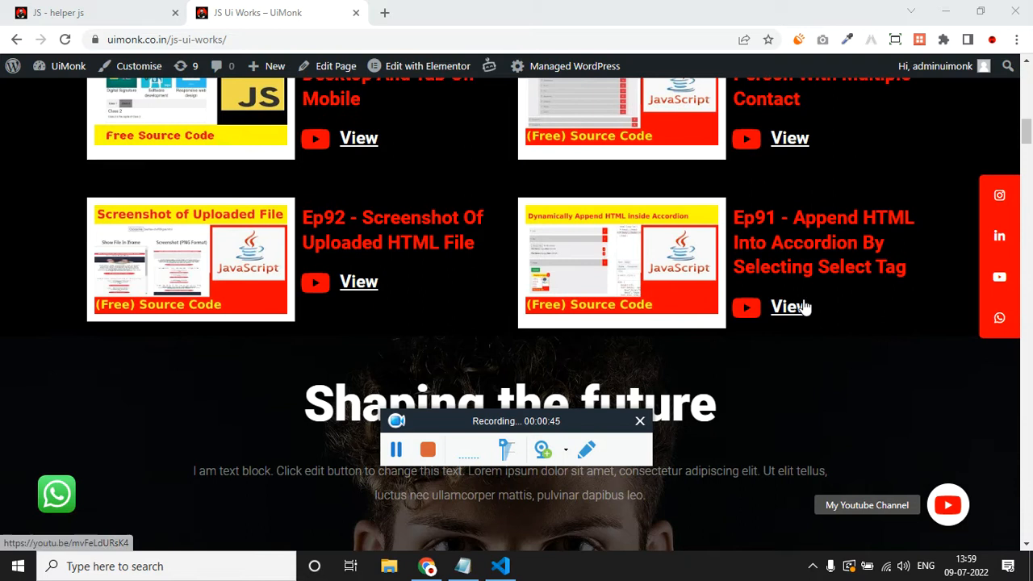
pyautogui.scroll(-3)
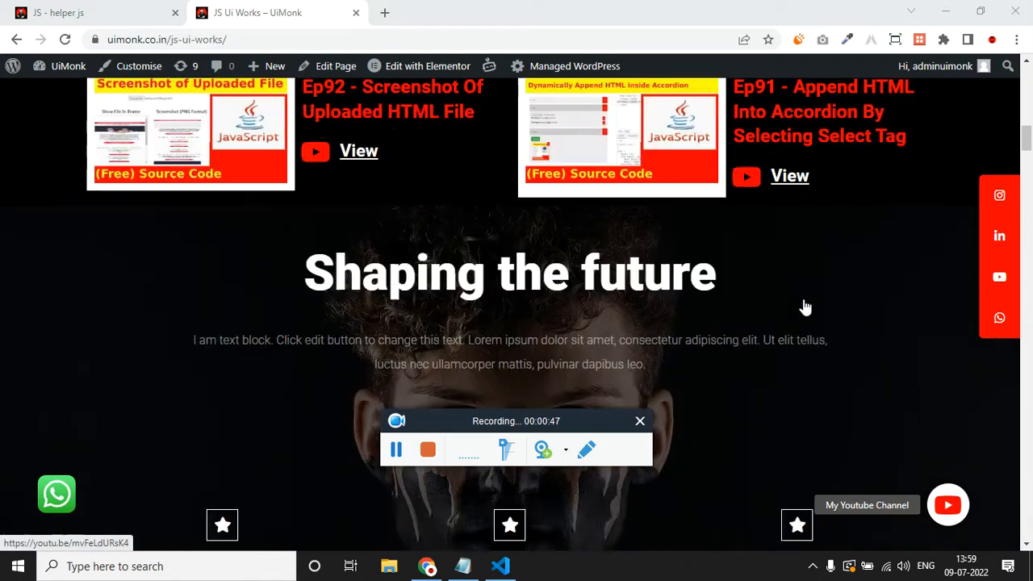
pyautogui.scroll(-3)
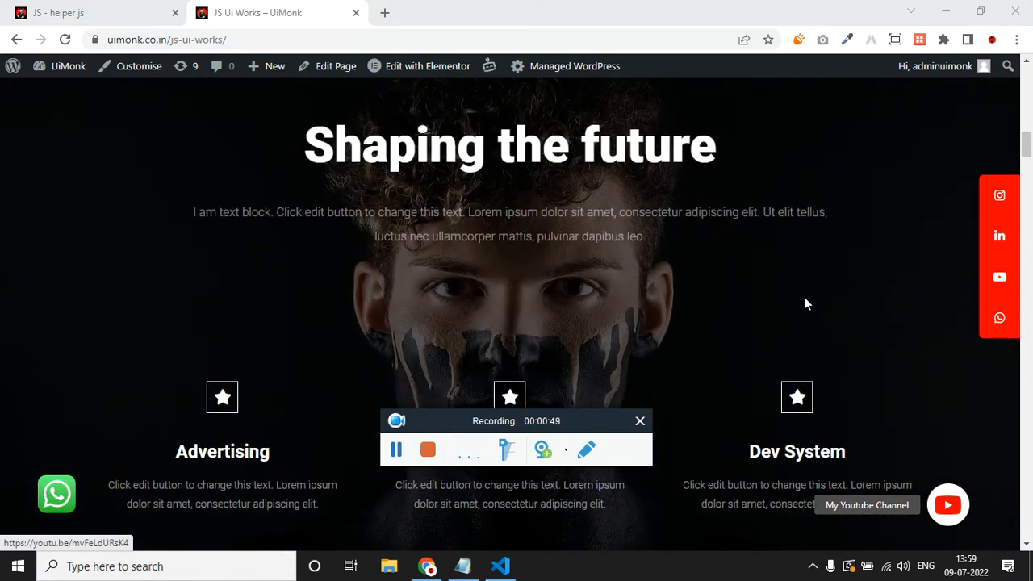
pyautogui.moveTo(839, 184)
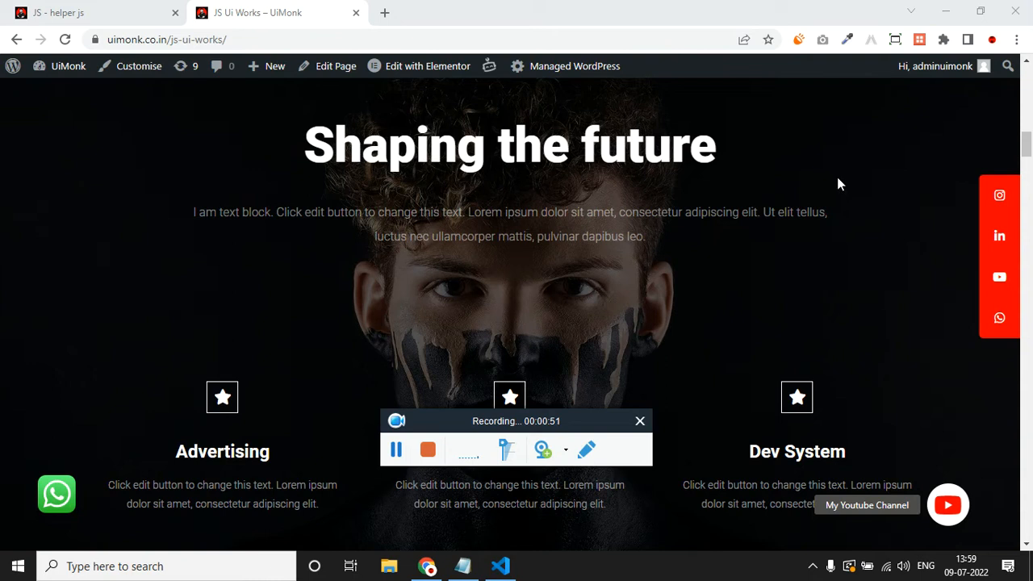
pyautogui.moveTo(788, 202)
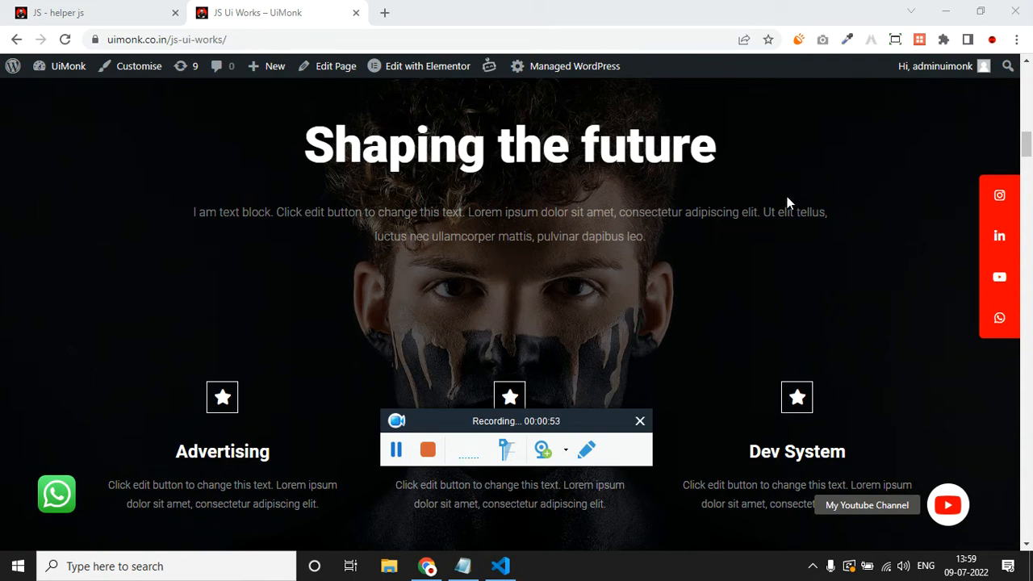
pyautogui.moveTo(843, 139)
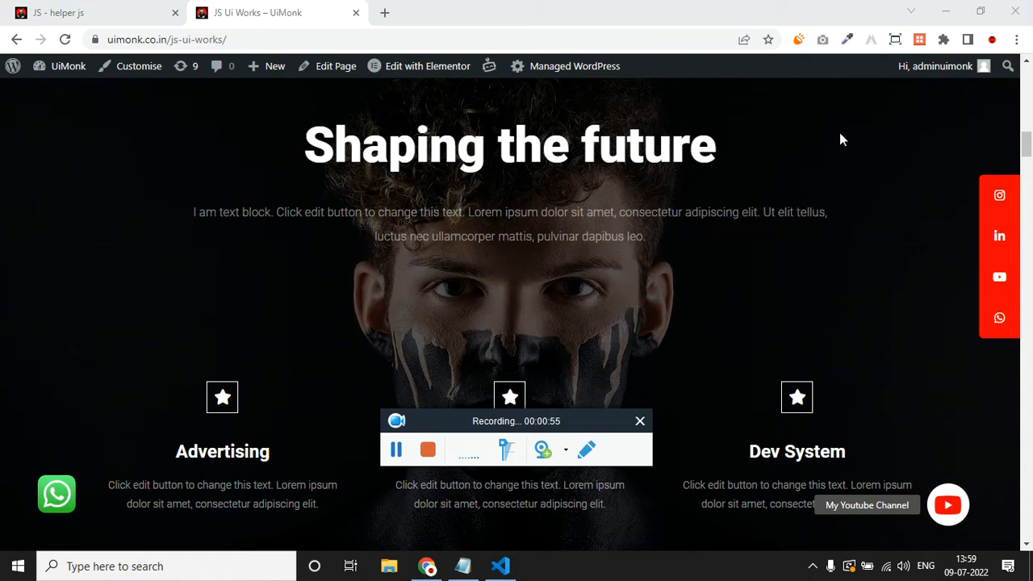
pyautogui.moveTo(103, 100)
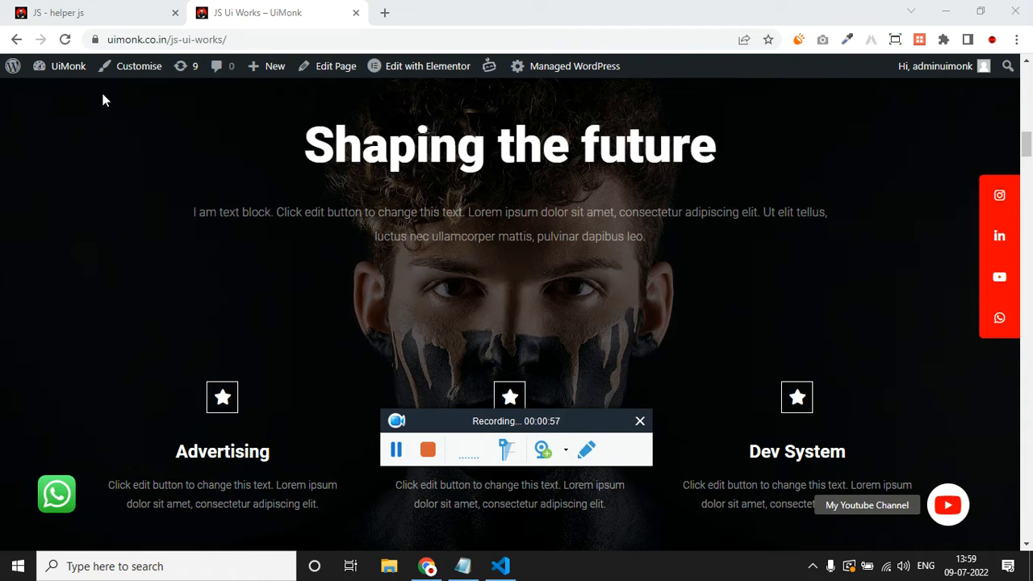
pyautogui.moveTo(161, 411)
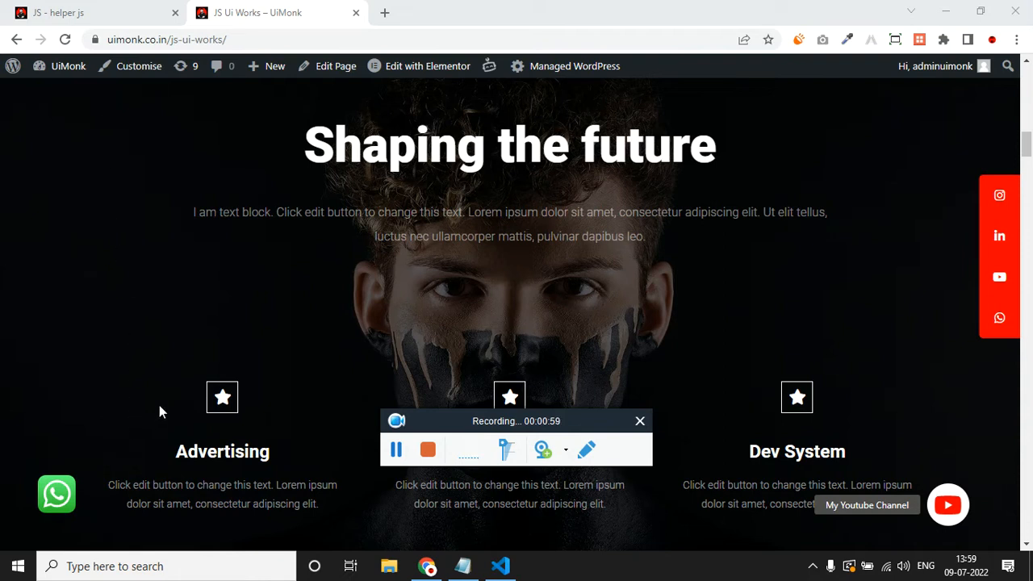
pyautogui.moveTo(323, 145)
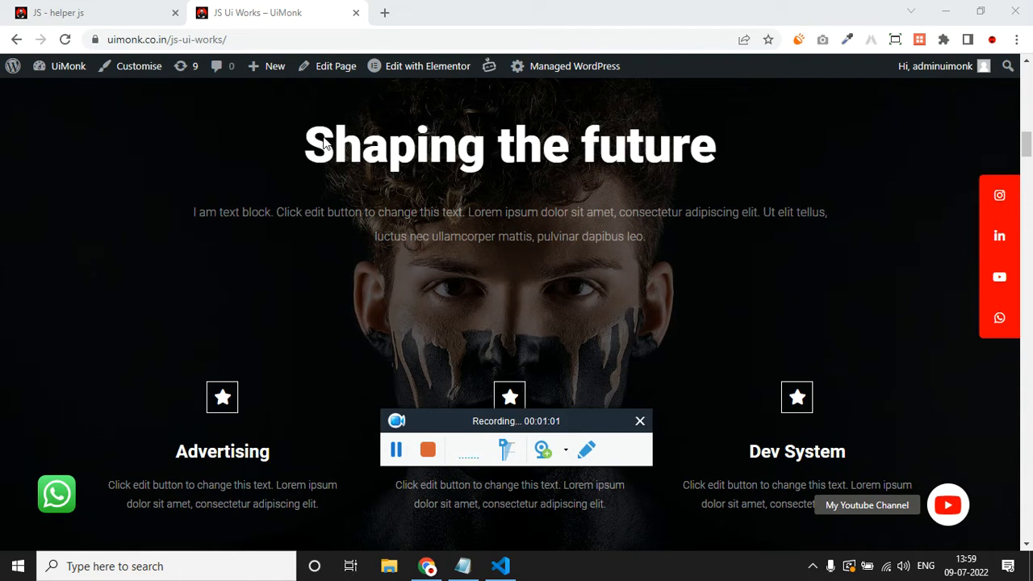
pyautogui.moveTo(257, 248)
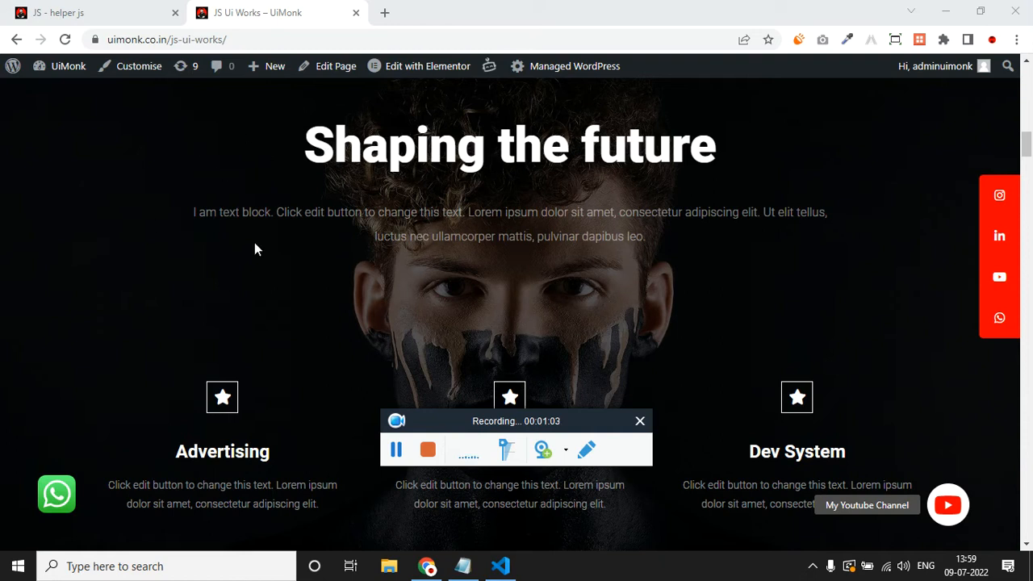
pyautogui.moveTo(516, 420); pyautogui.dragTo(549, 487)
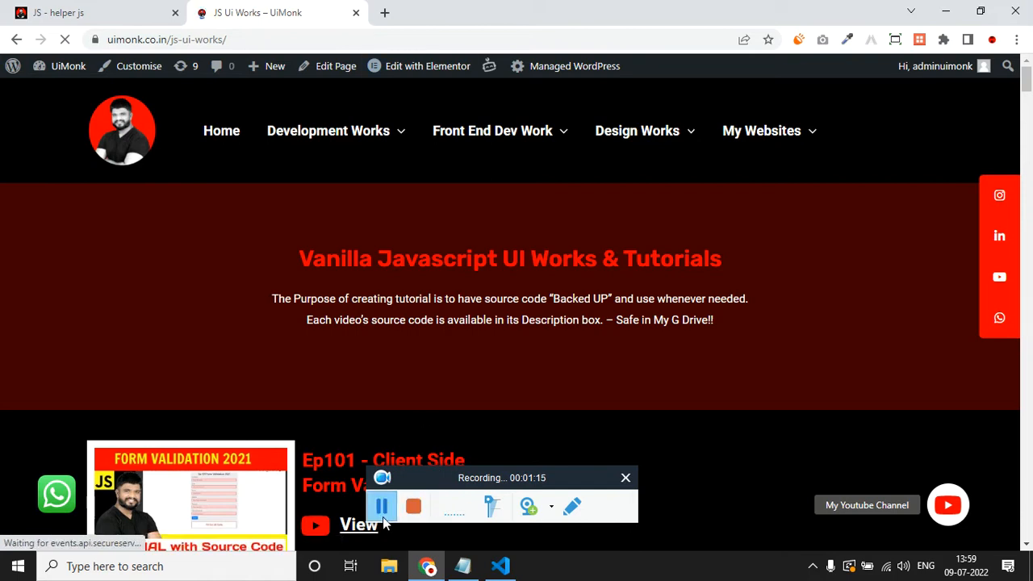
pyautogui.scroll(-3)
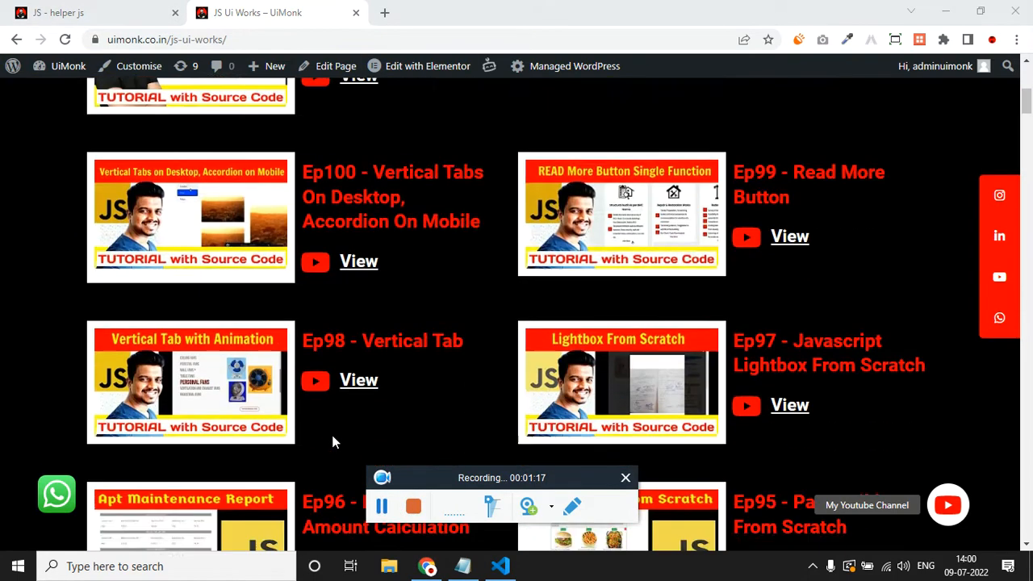
pyautogui.scroll(3)
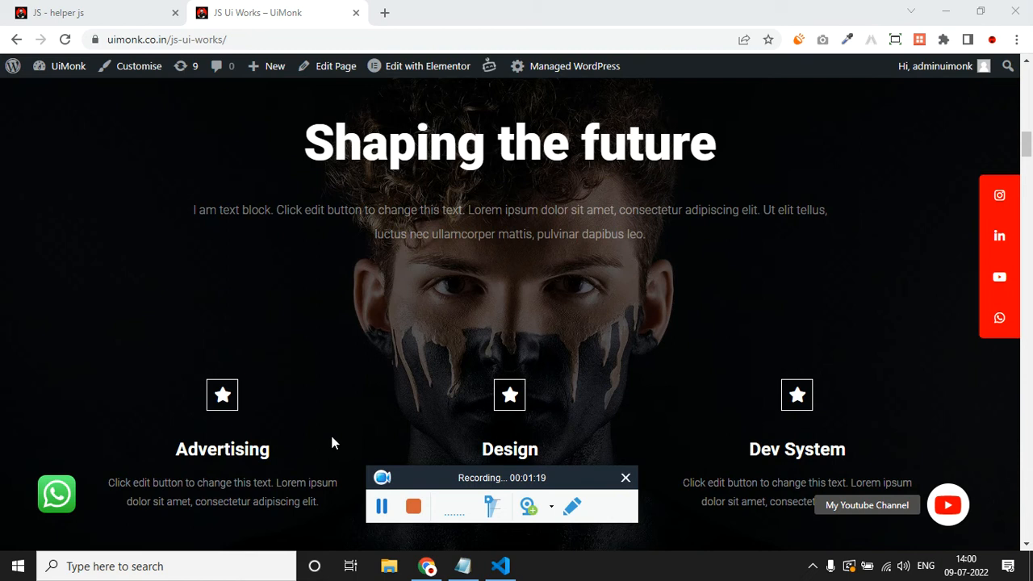
pyautogui.moveTo(462, 449)
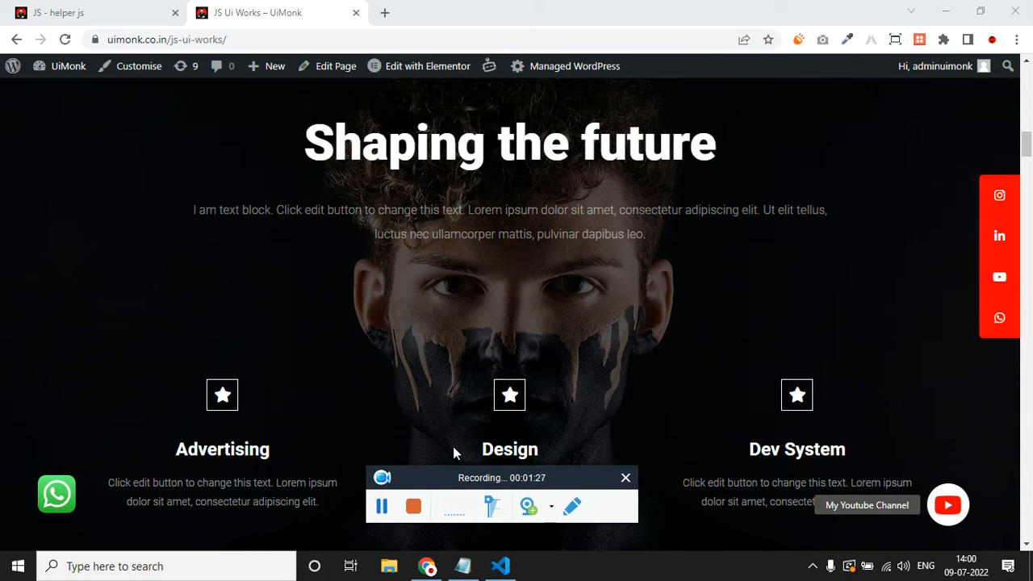
pyautogui.moveTo(488, 563)
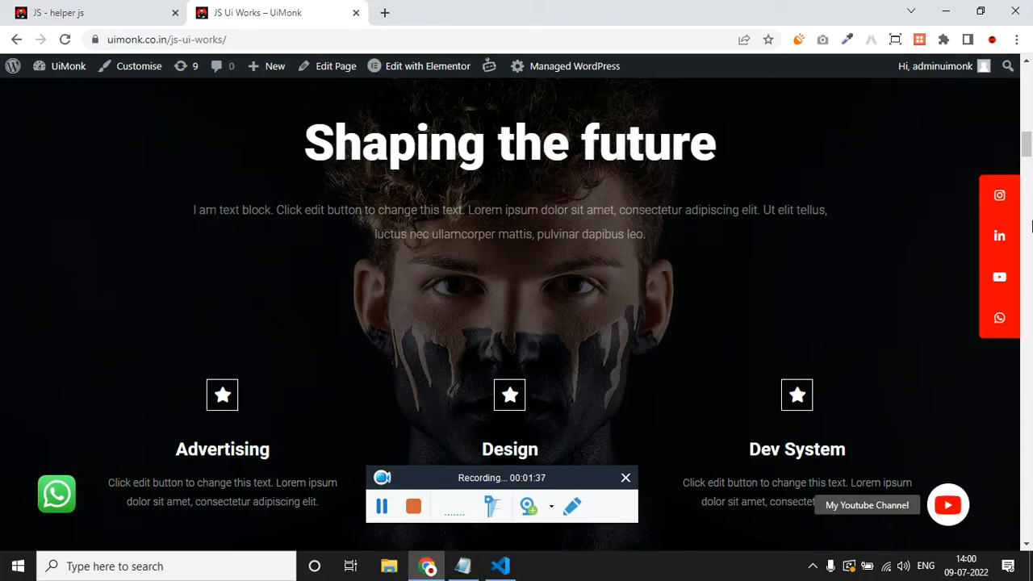
pyautogui.scroll(-3)
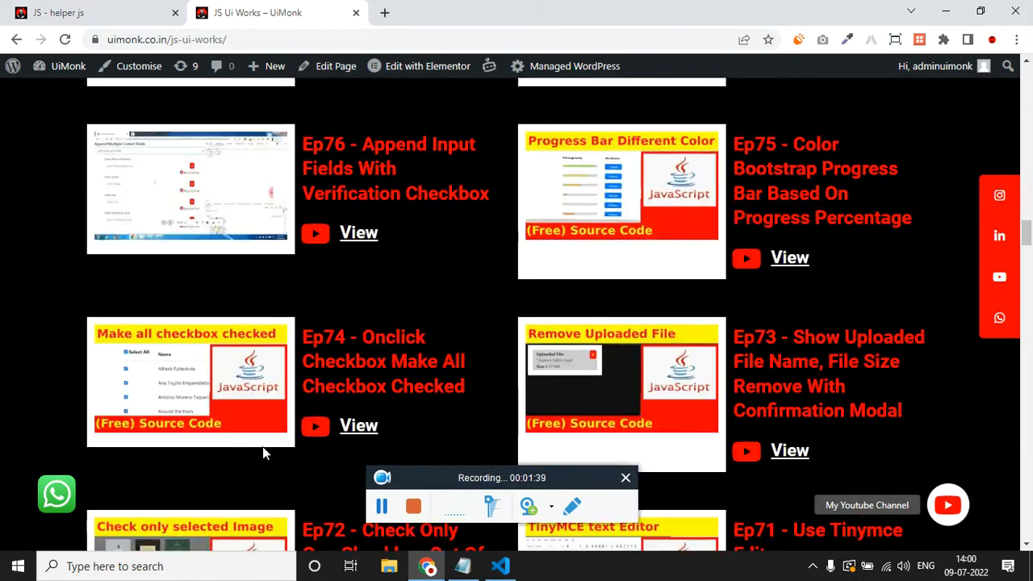
pyautogui.scroll(3)
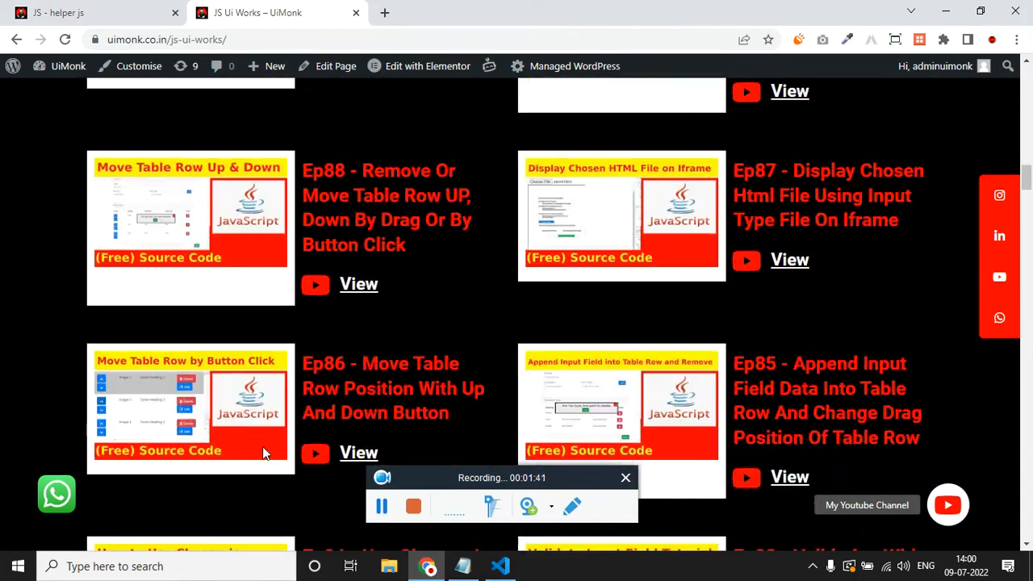
pyautogui.scroll(3)
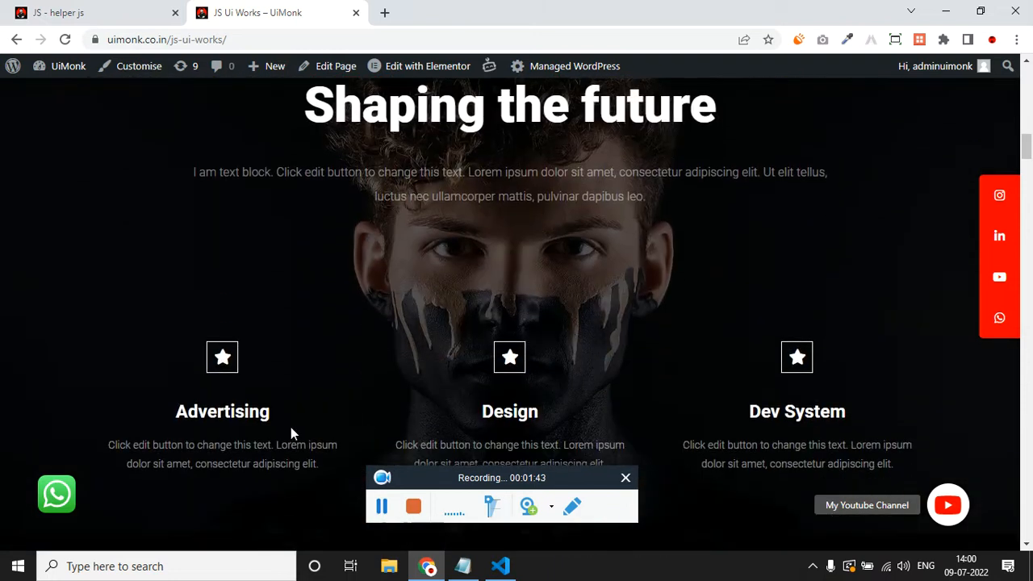
pyautogui.scroll(3)
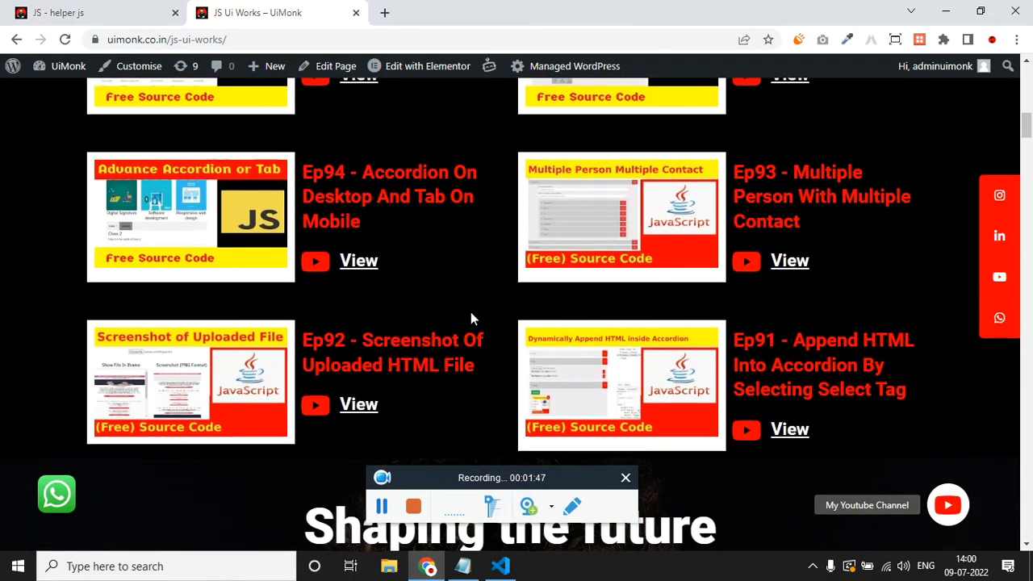
pyautogui.moveTo(419, 412)
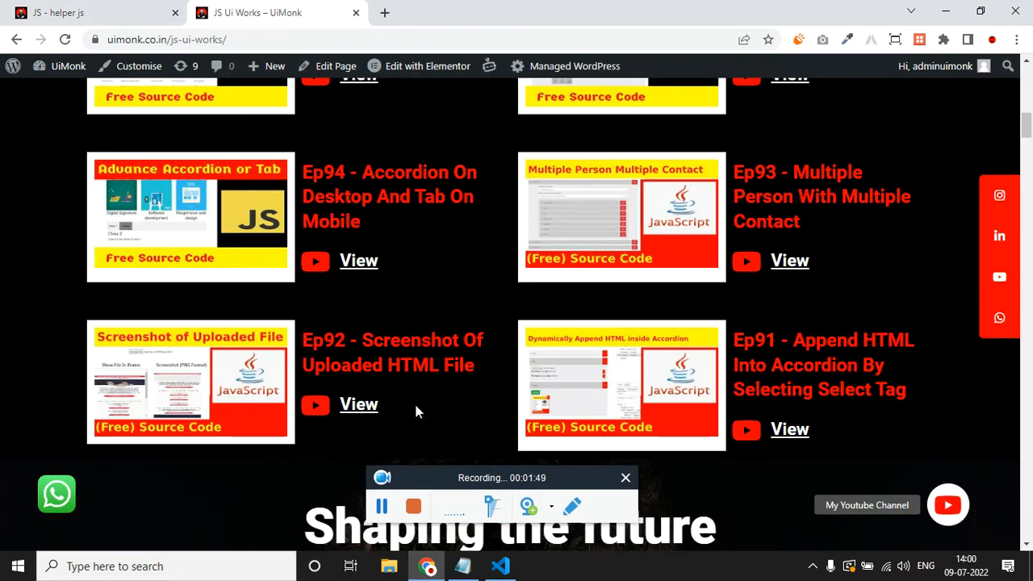
pyautogui.scroll(-3)
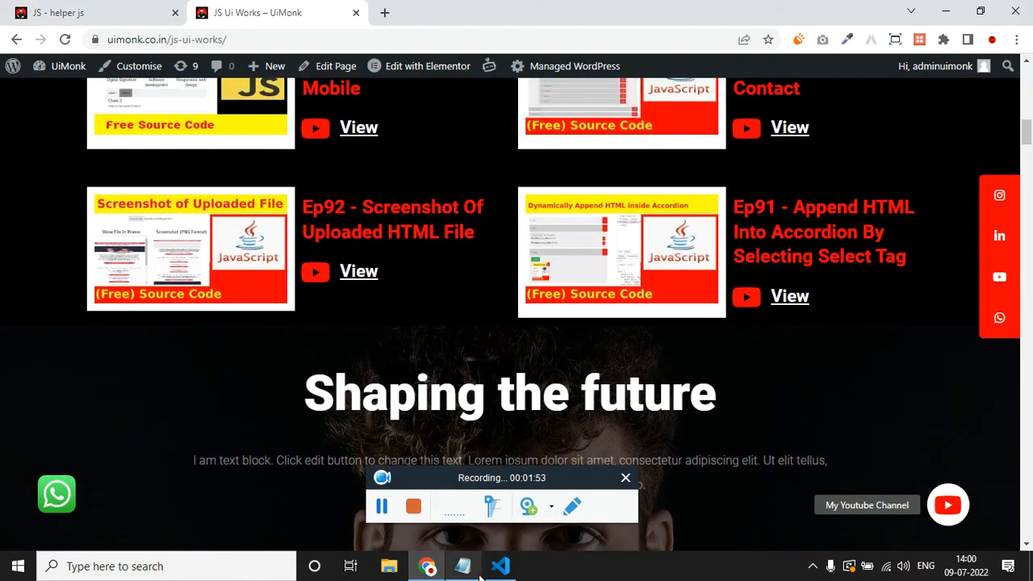
# Review line 12 of index.js where target4NextSection is found, then go back to Chrome
pyautogui.click(501, 565)
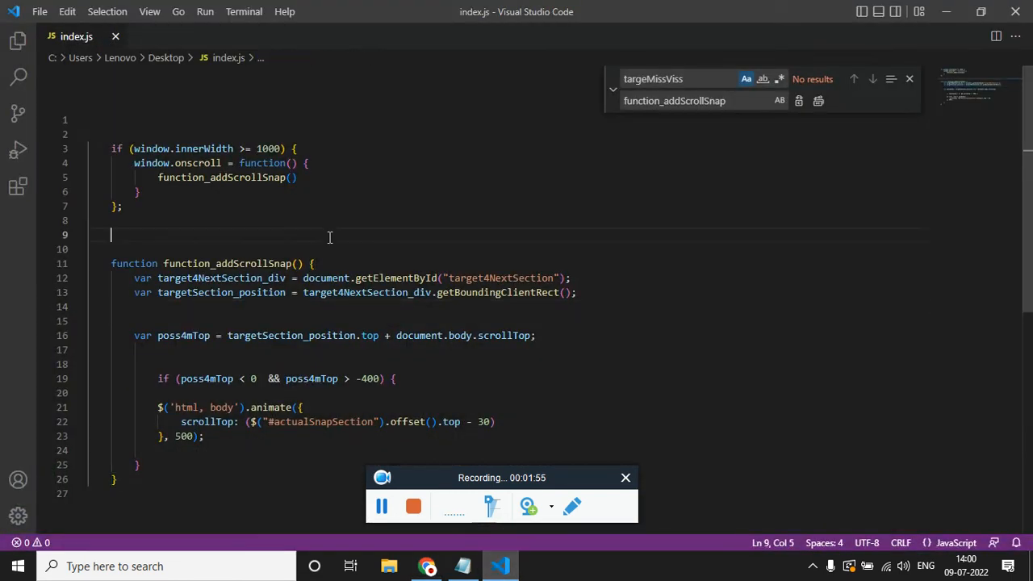
pyautogui.doubleClick(499, 278)
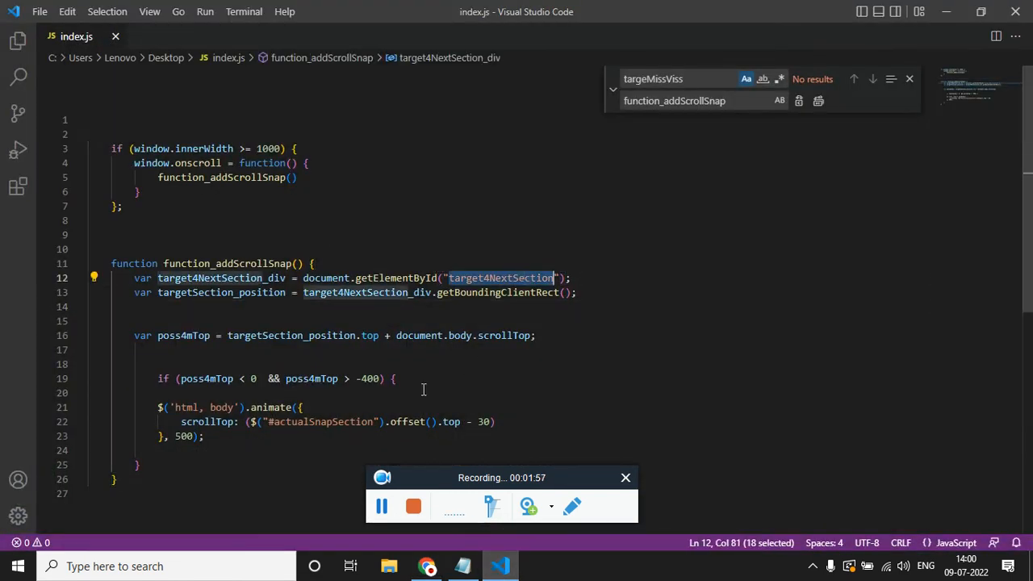
pyautogui.click(494, 278)
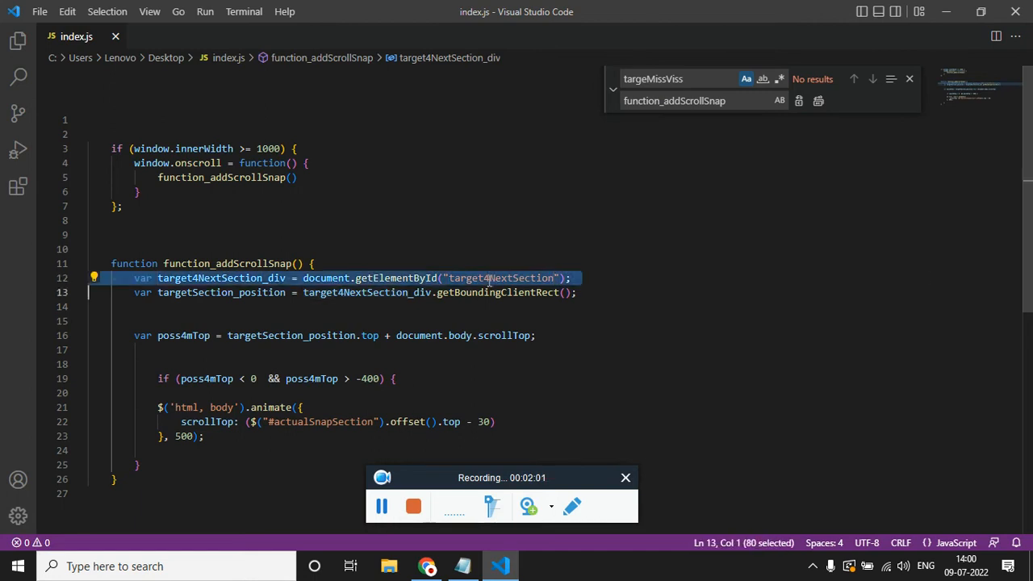
pyautogui.click(426, 565)
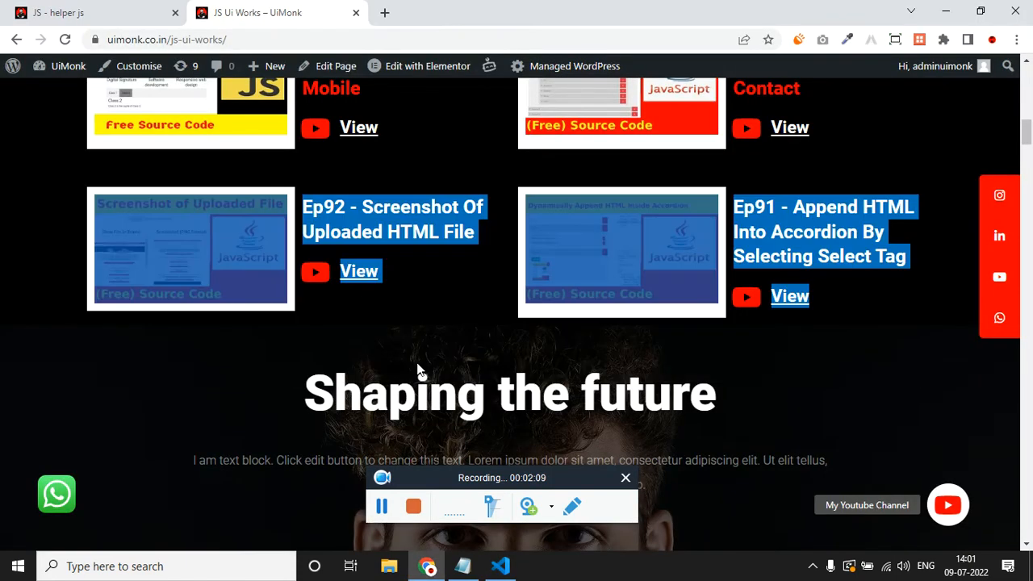
pyautogui.scroll(-3)
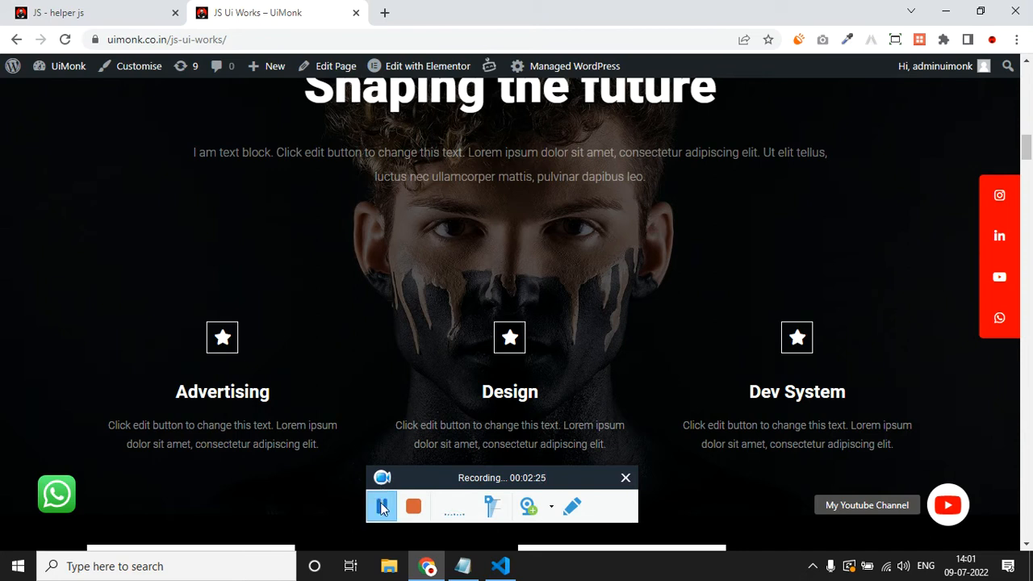
pyautogui.click(381, 507)
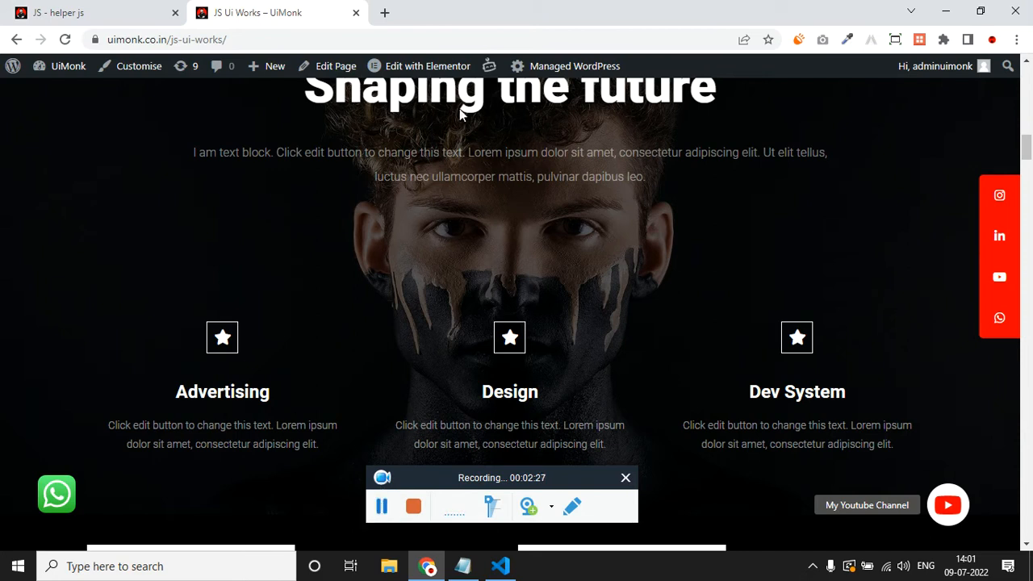
pyautogui.click(499, 565)
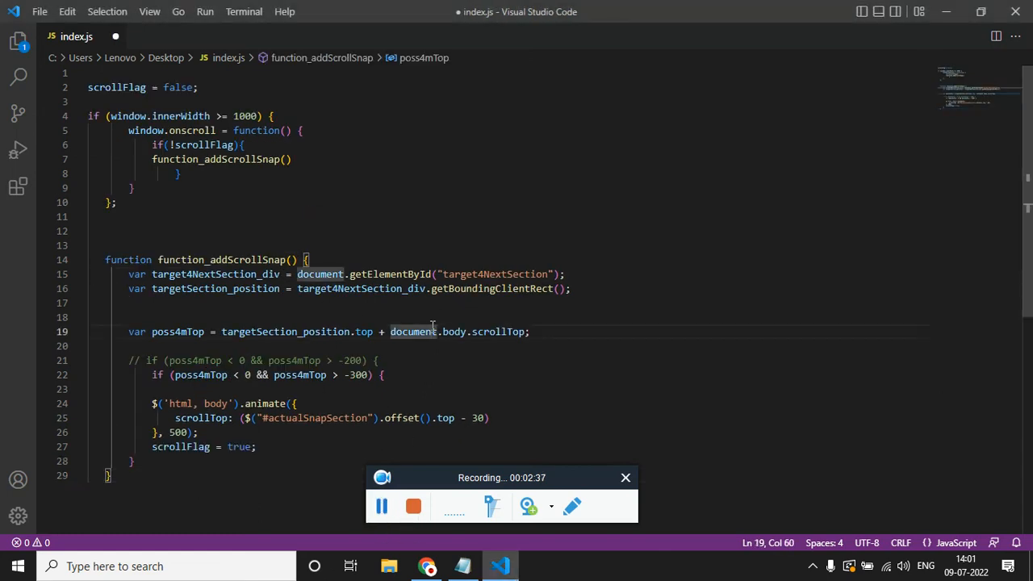
# Inspect function_addScrollSnap and the scrollFlag check inside the window.onscroll handler
pyautogui.click(306, 259)
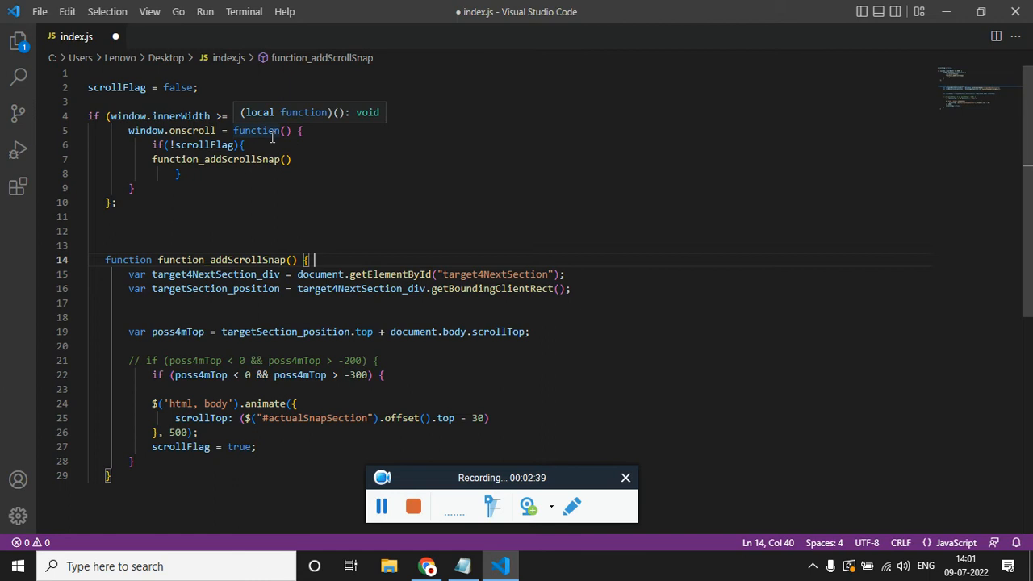
pyautogui.click(105, 245)
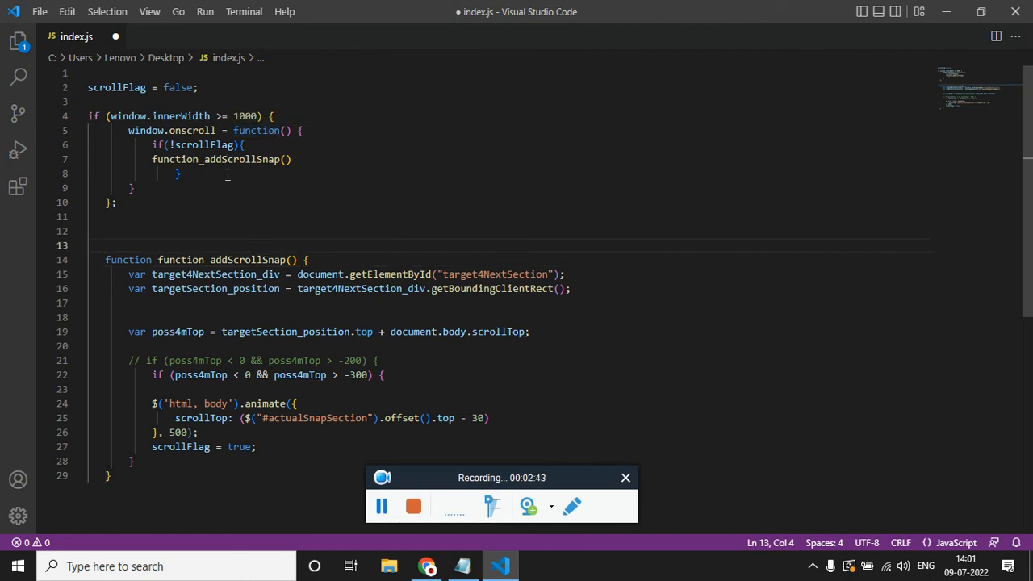
pyautogui.doubleClick(245, 116)
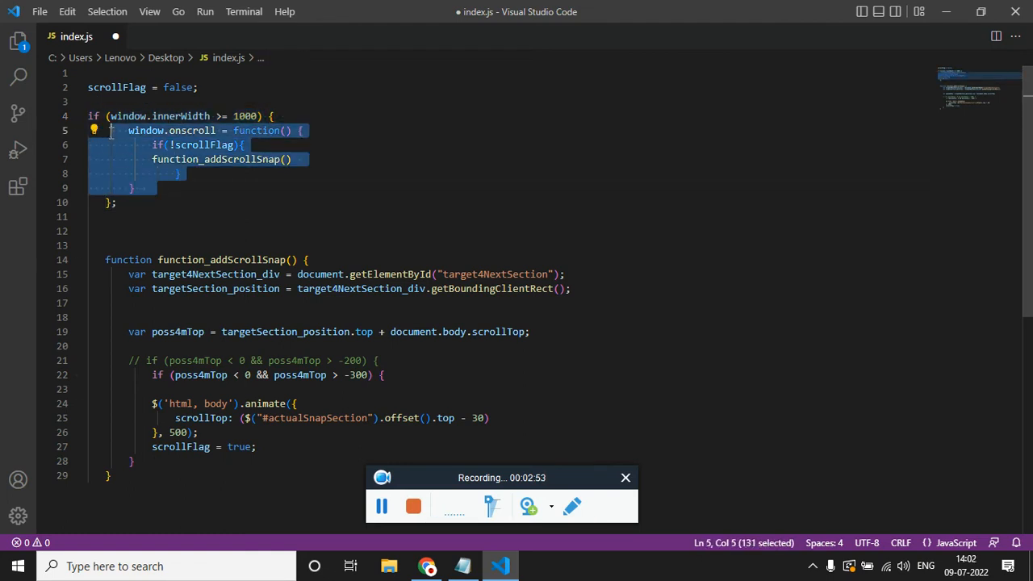
pyautogui.click(304, 160)
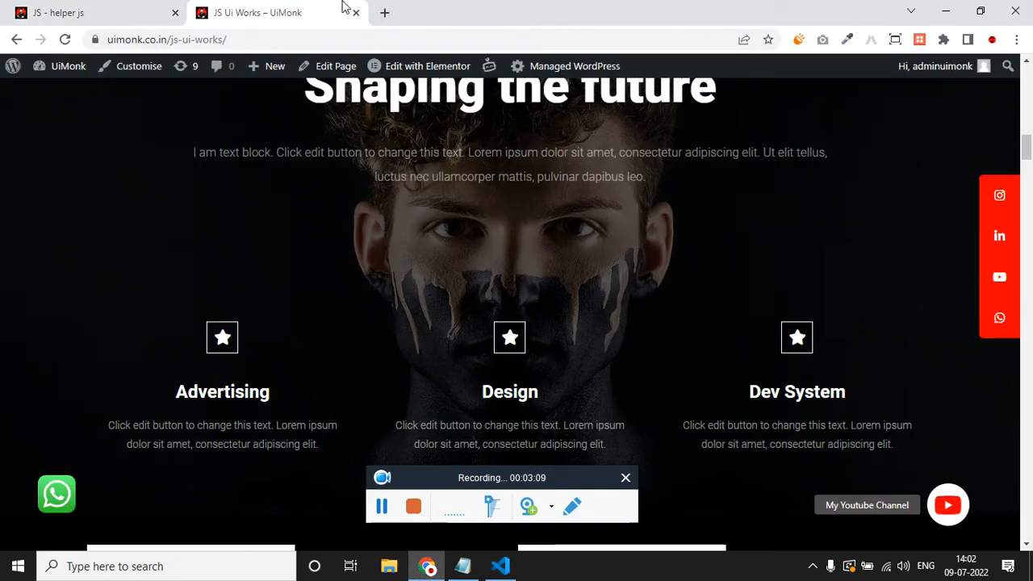
pyautogui.scroll(3)
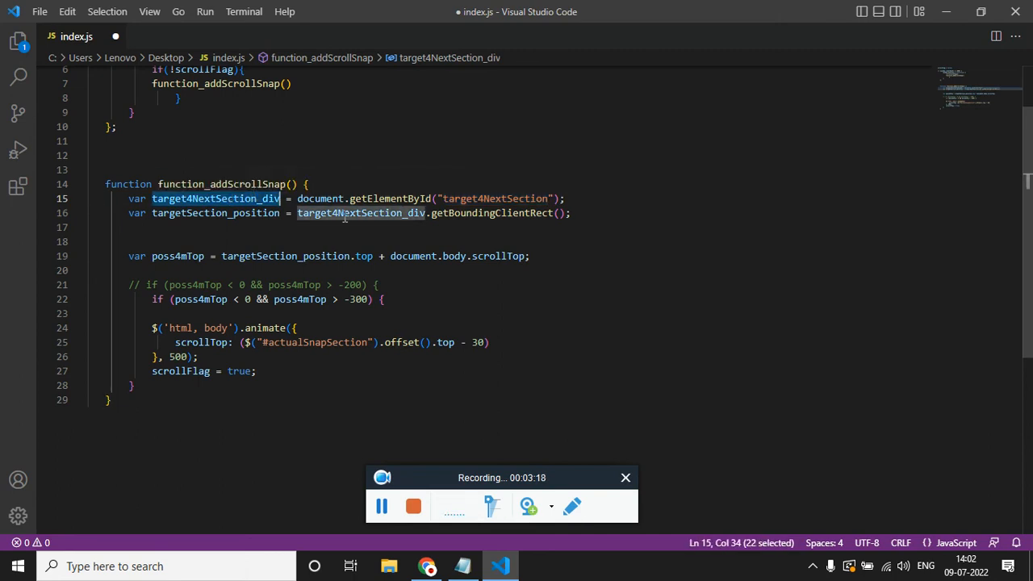
pyautogui.click(426, 565)
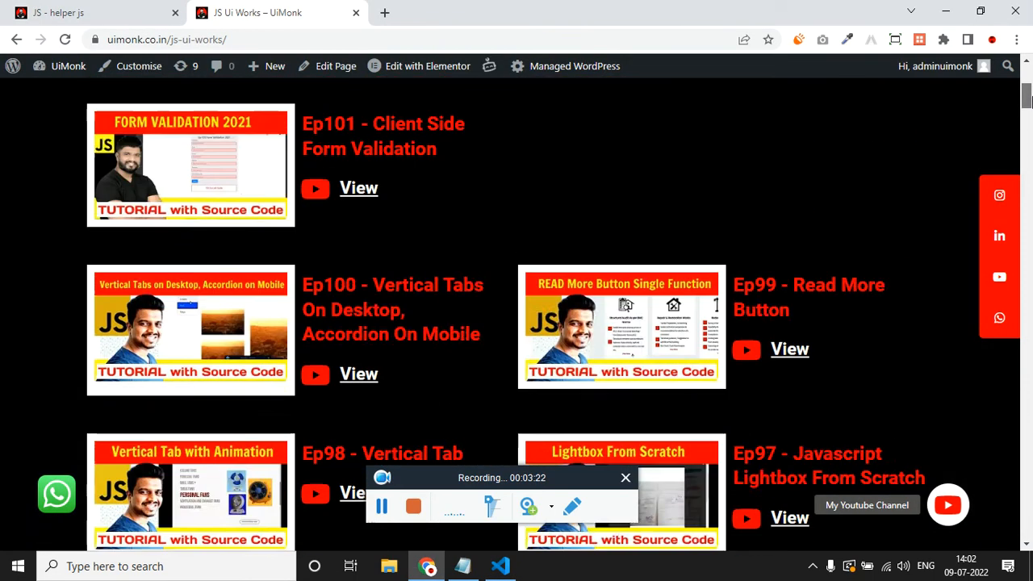
pyautogui.scroll(3)
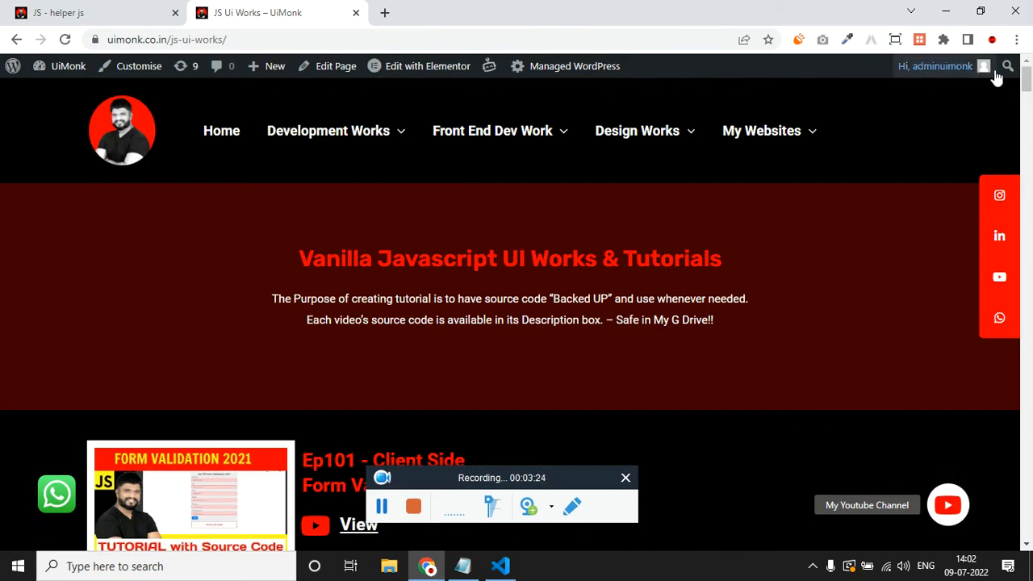
pyautogui.scroll(-3)
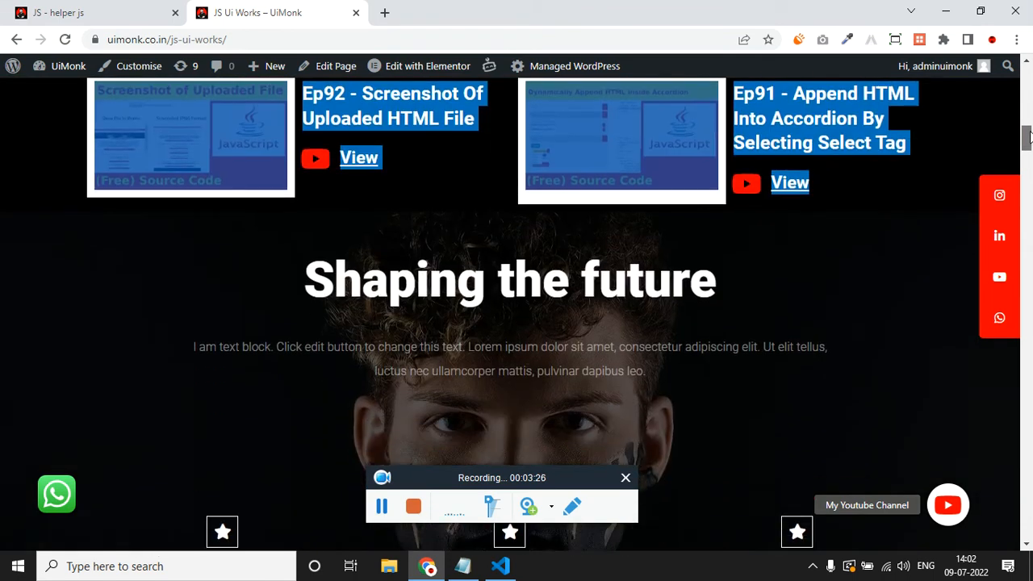
pyautogui.scroll(-3)
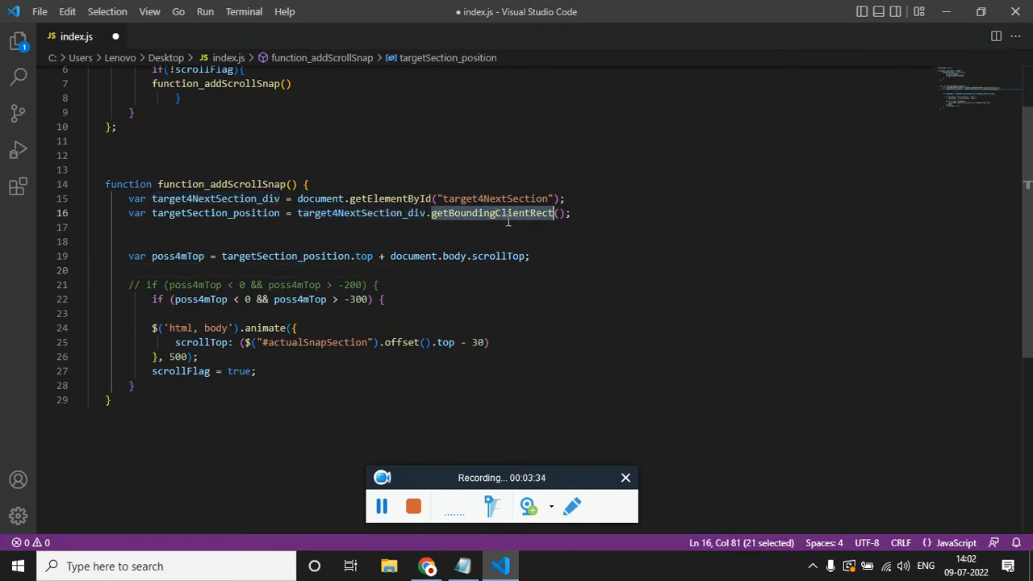
pyautogui.moveTo(556, 255)
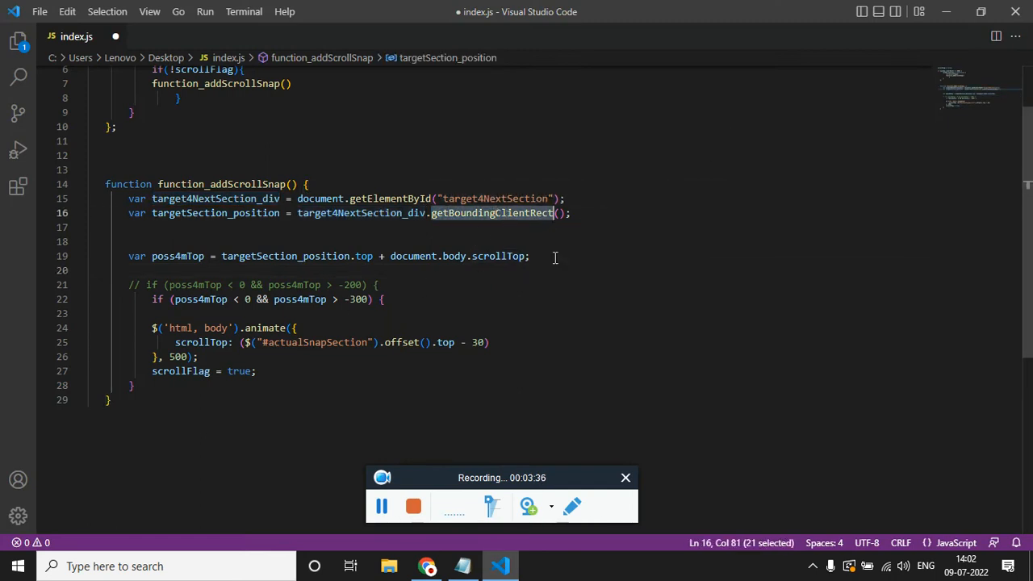
pyautogui.click(261, 284)
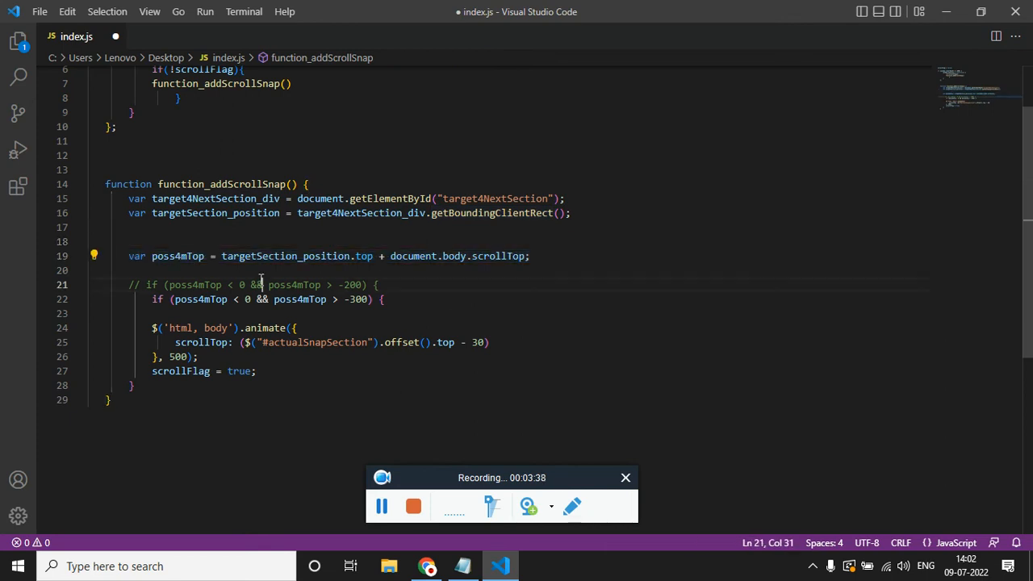
pyautogui.moveTo(221, 255); pyautogui.dragTo(529, 255)
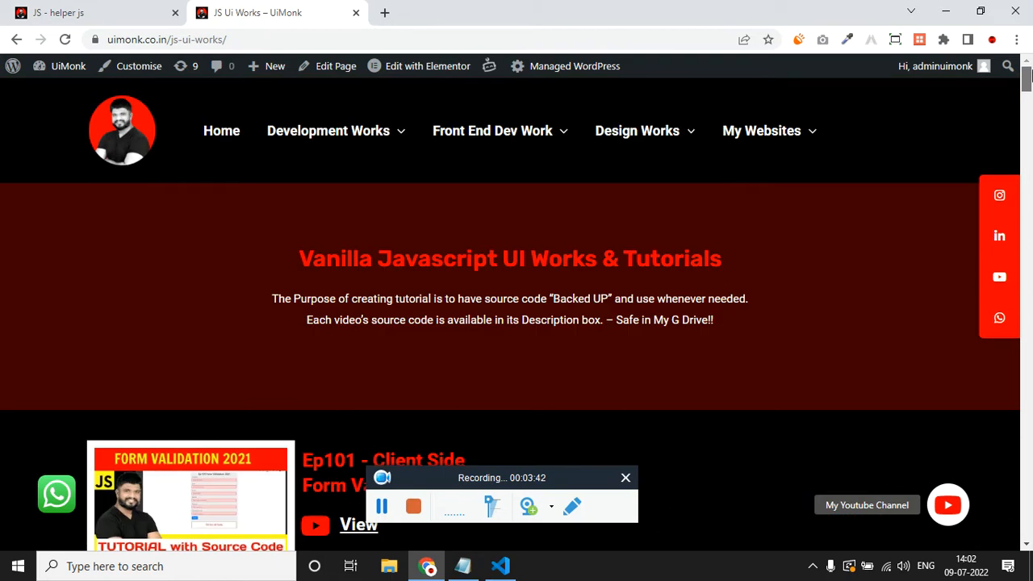
pyautogui.scroll(-3)
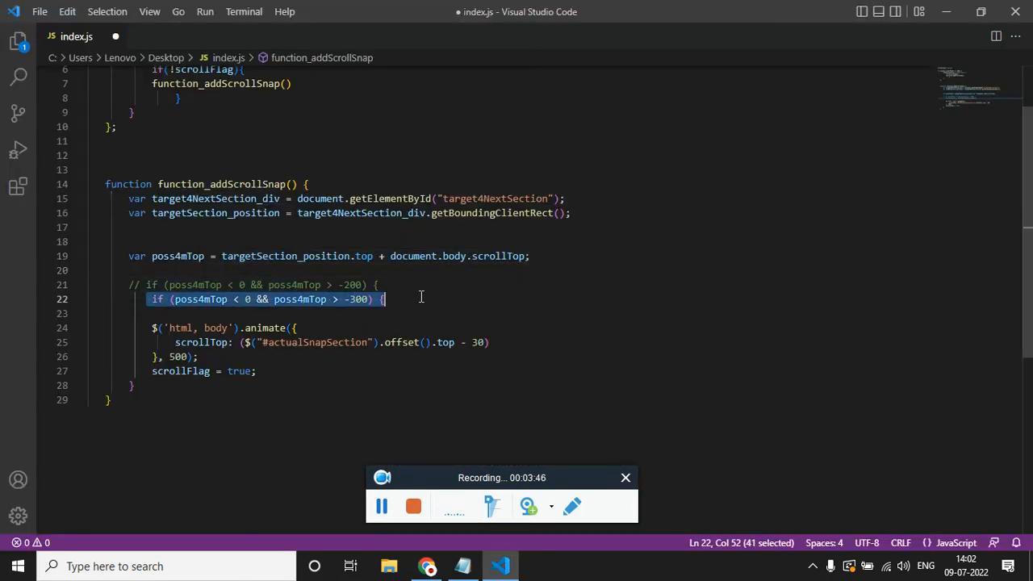
pyautogui.click(426, 565)
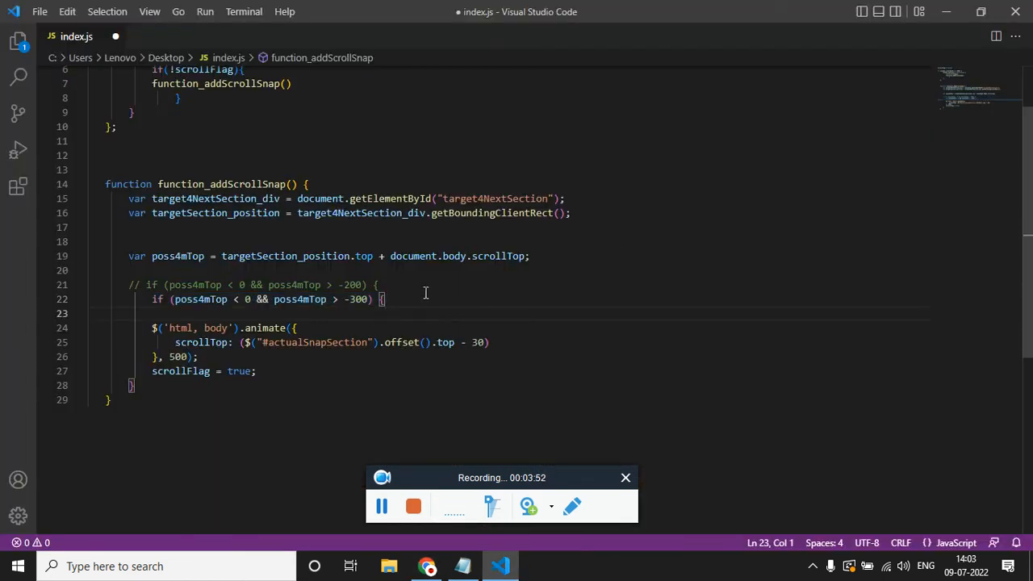
pyautogui.click(426, 565)
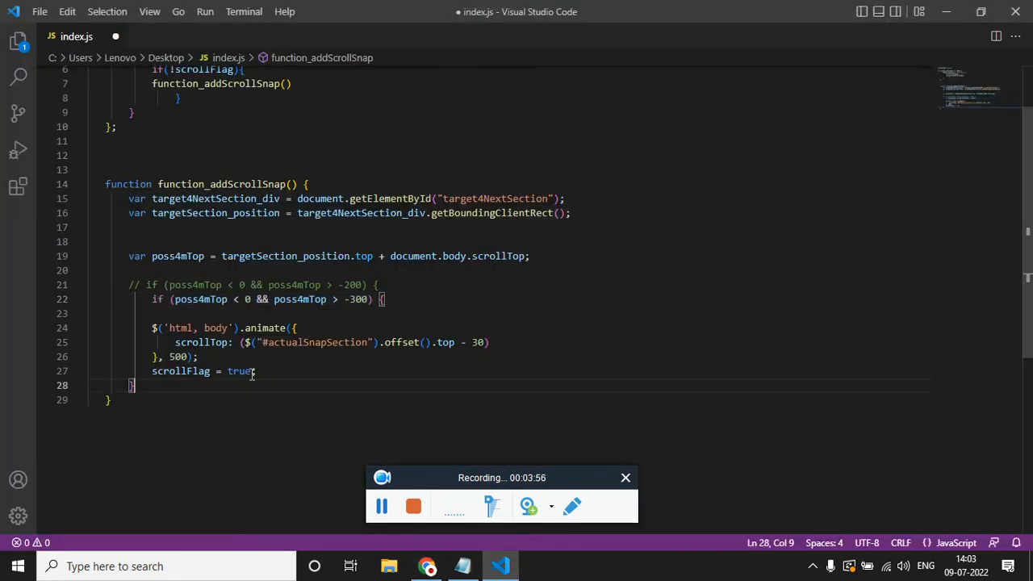
pyautogui.moveTo(252, 371); pyautogui.dragTo(117, 328)
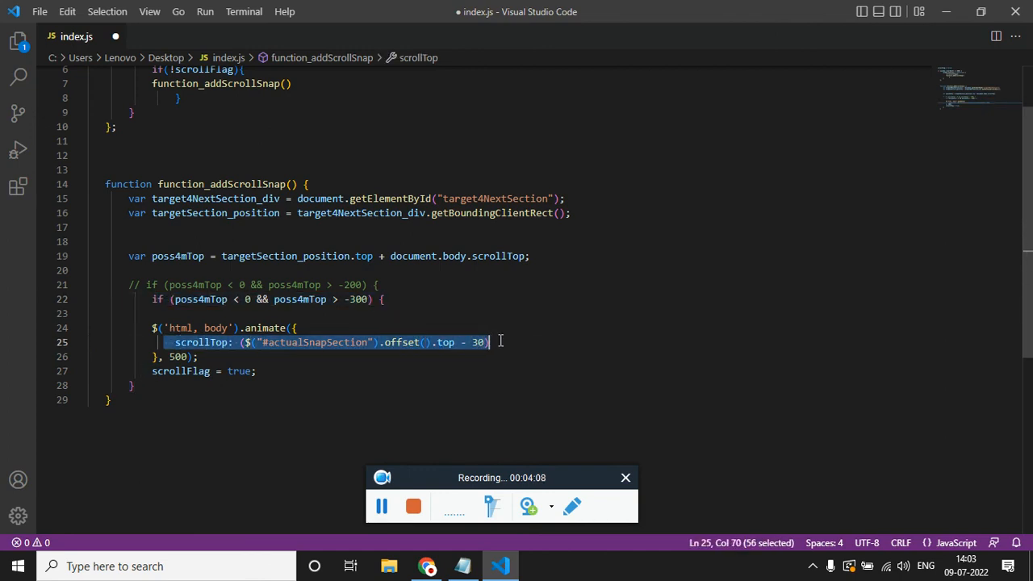
pyautogui.click(491, 342)
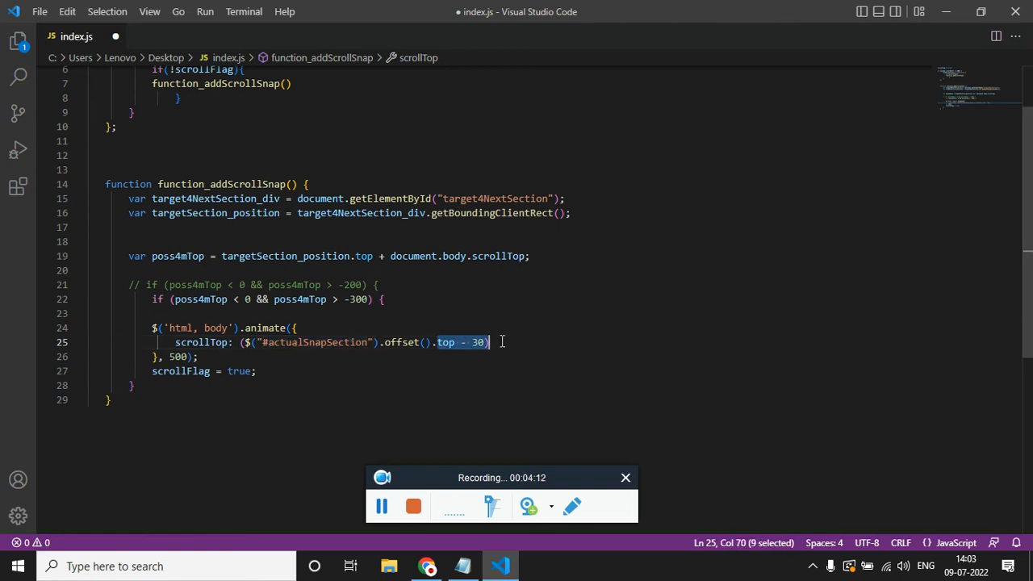
pyautogui.click(426, 565)
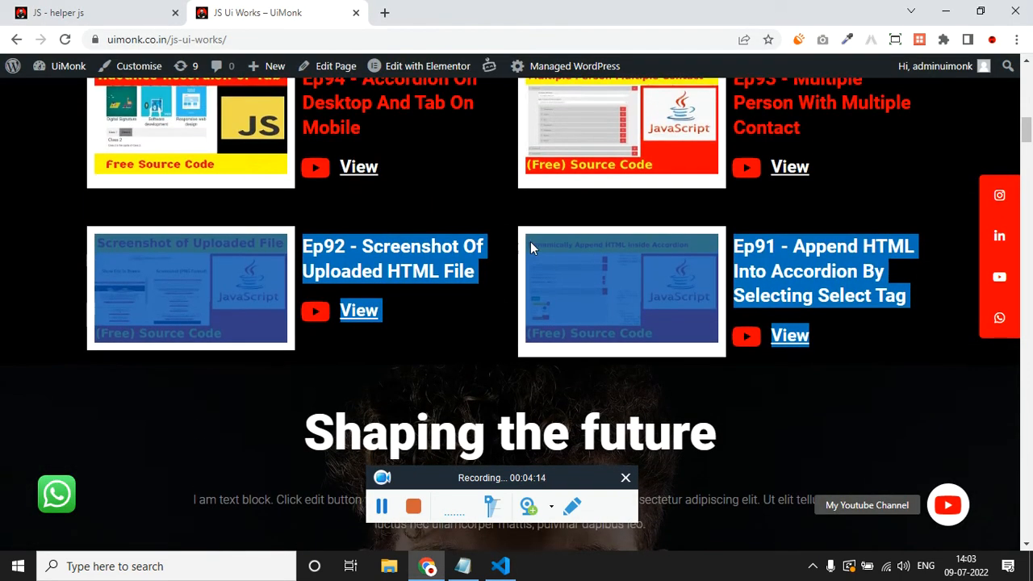
pyautogui.scroll(3)
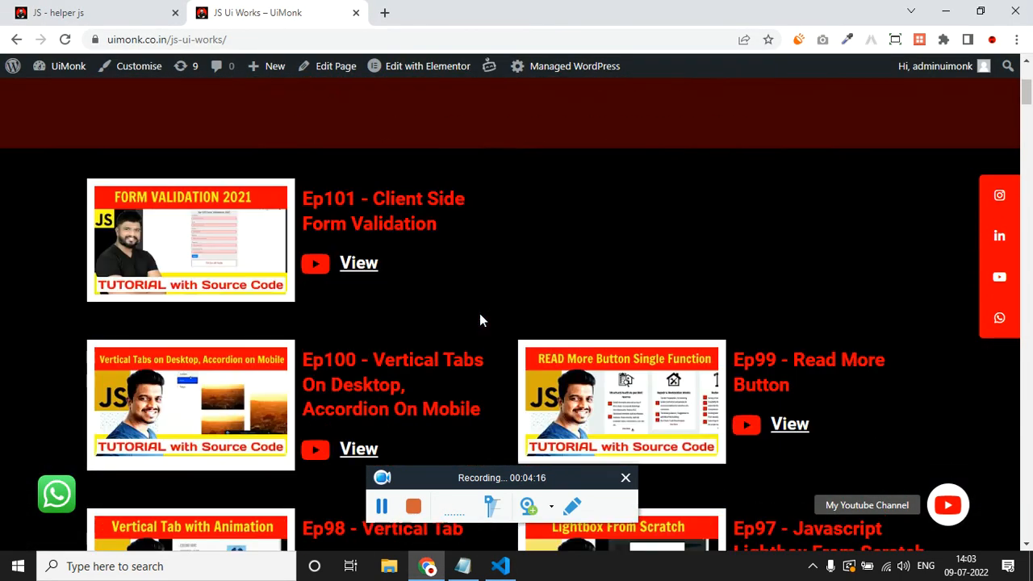
pyautogui.click(500, 565)
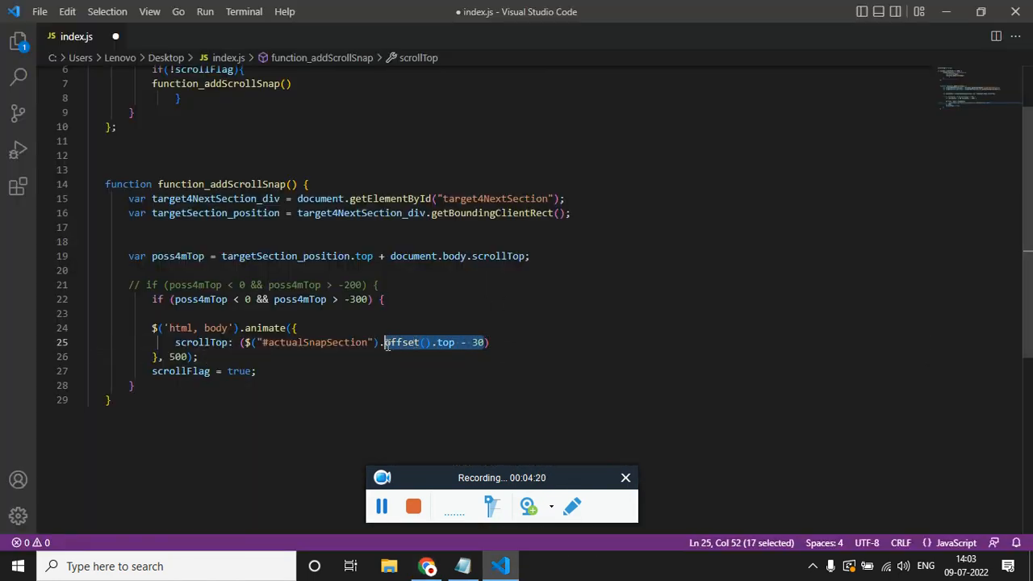
# Retype '.offset().top - 30' as the scroll target and highlight the 500 ms animate duration
pyautogui.press('Delete')
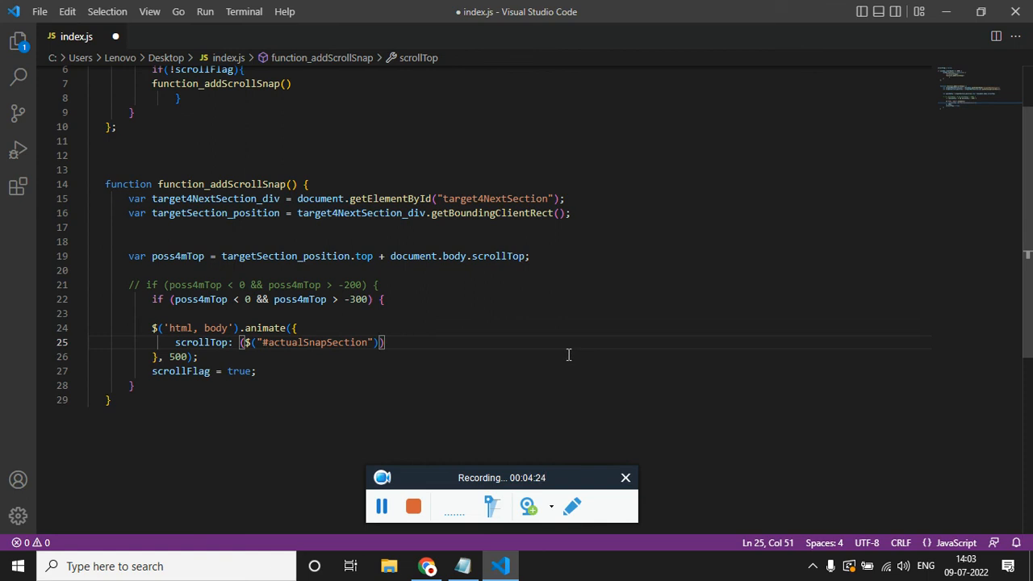
pyautogui.moveTo(419, 357)
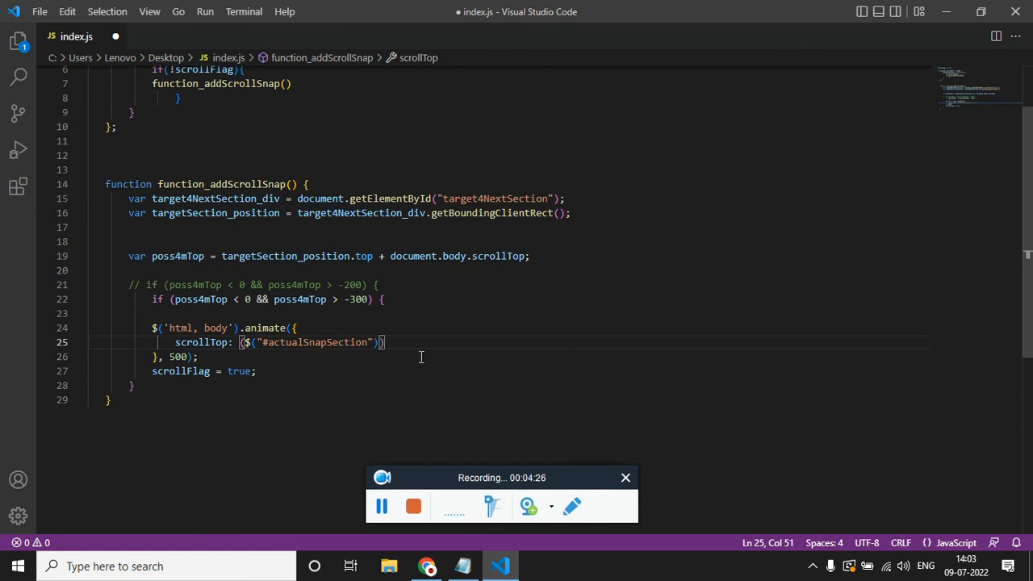
pyautogui.write('.offset().top - 30)')
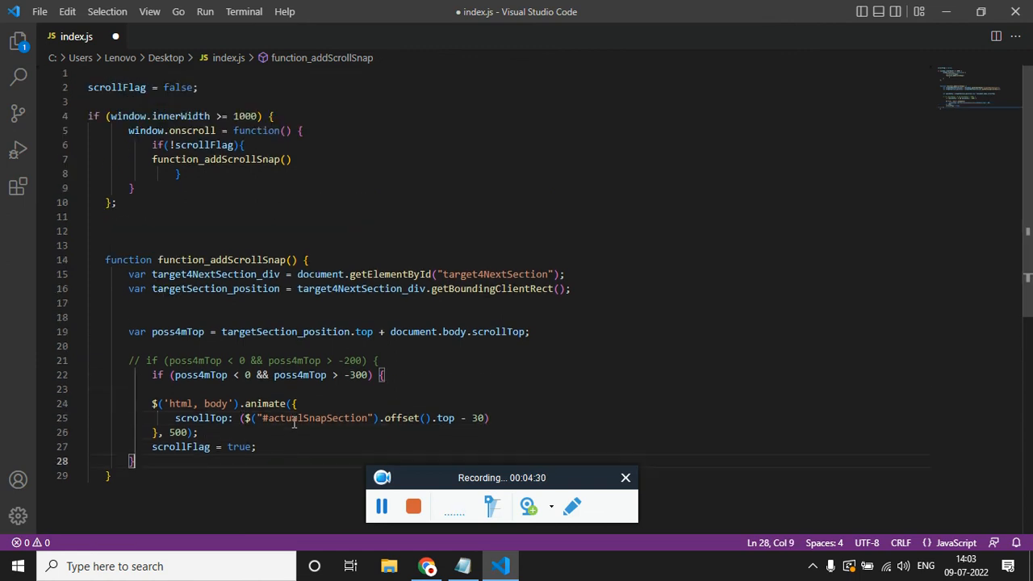
pyautogui.doubleClick(178, 432)
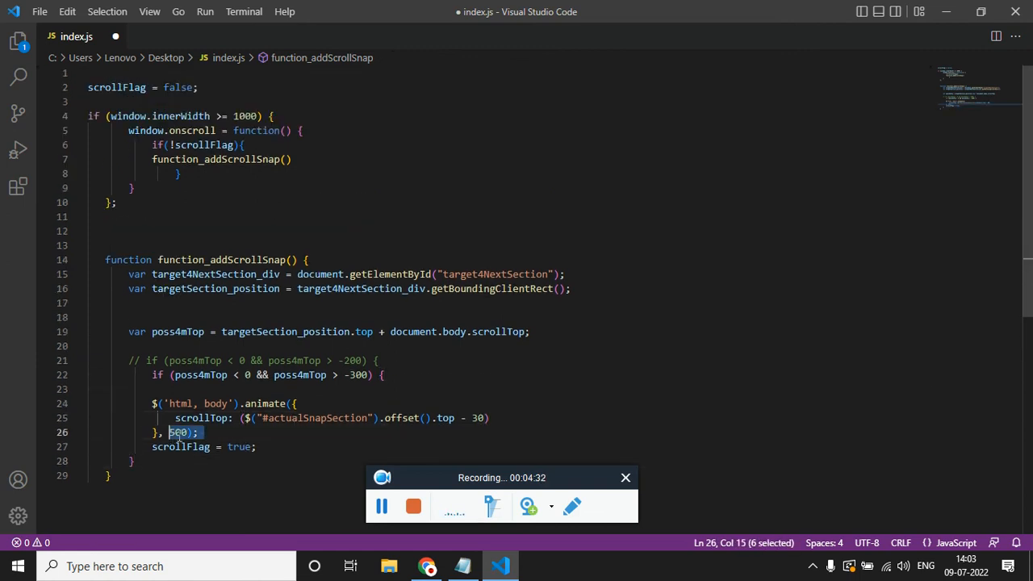
pyautogui.moveTo(178, 333)
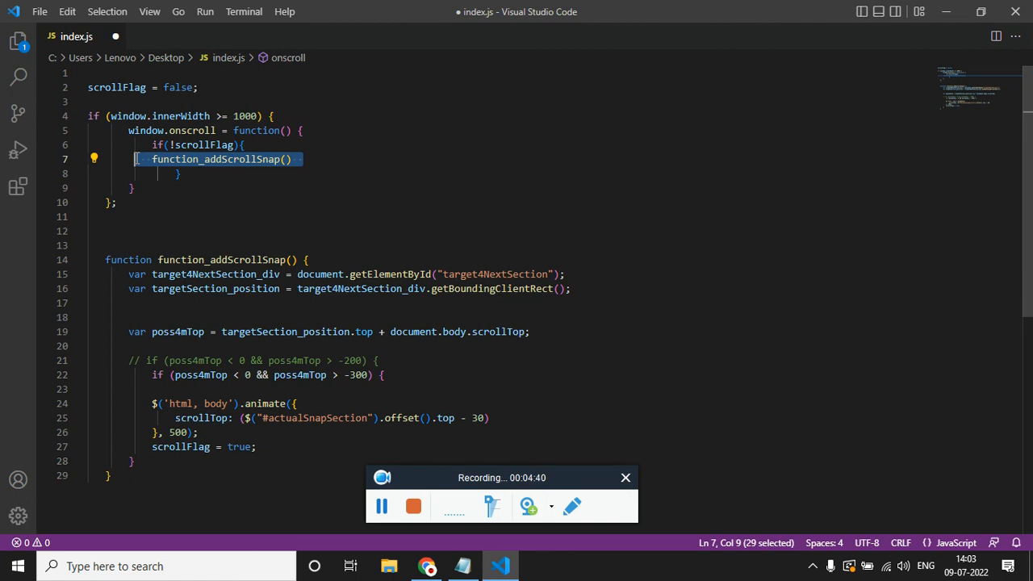
# Review the actualSnapSection selector and scrollFlag block, then return to the page top in Chrome
pyautogui.click(339, 418)
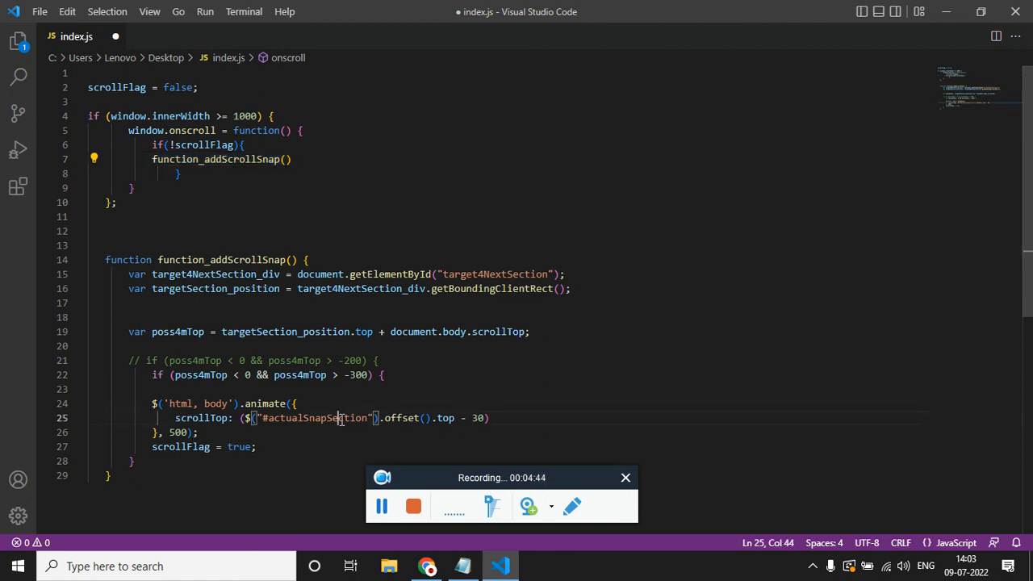
pyautogui.doubleClick(315, 418)
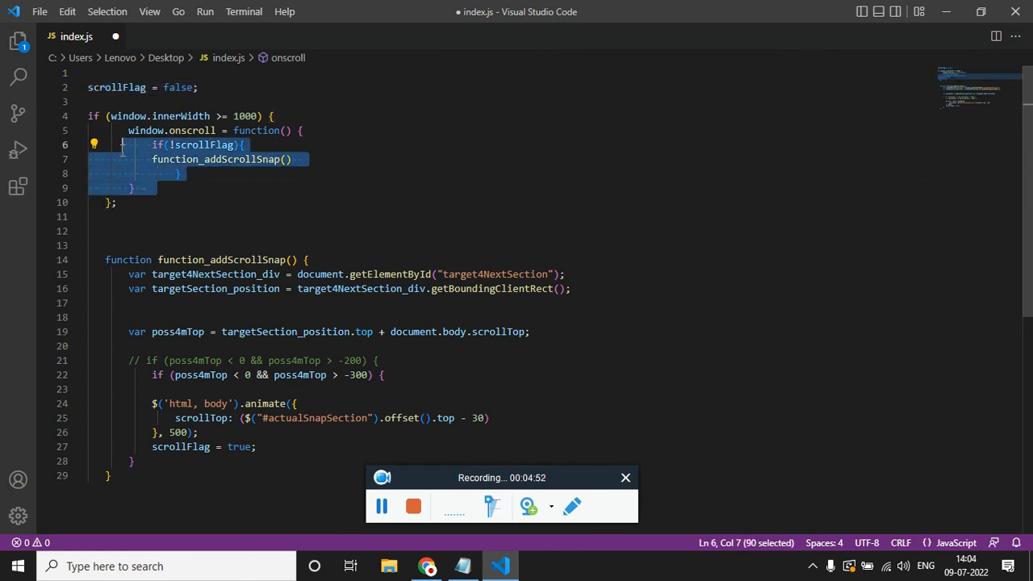
pyautogui.moveTo(330, 418)
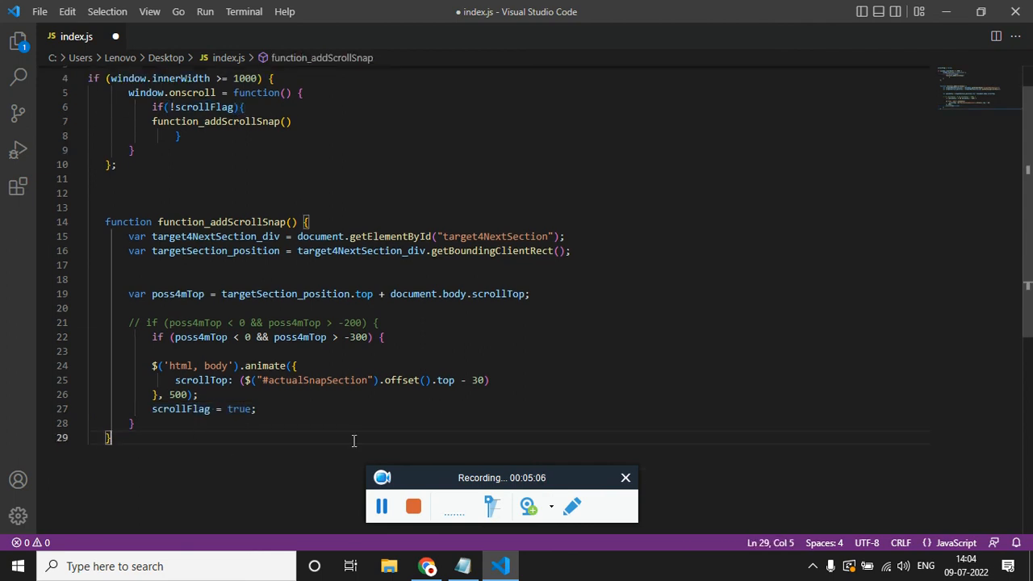
pyautogui.click(426, 565)
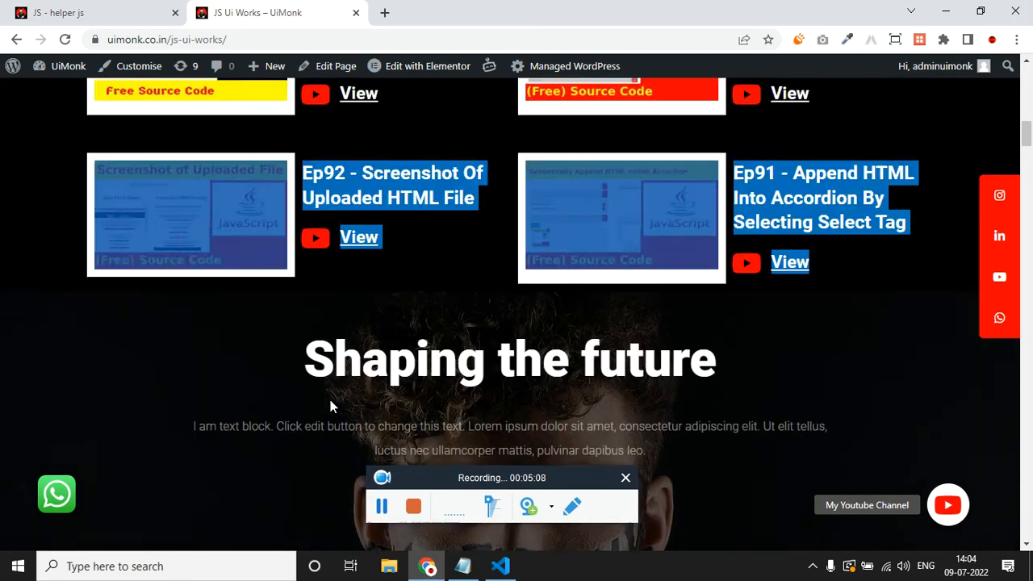
pyautogui.scroll(3)
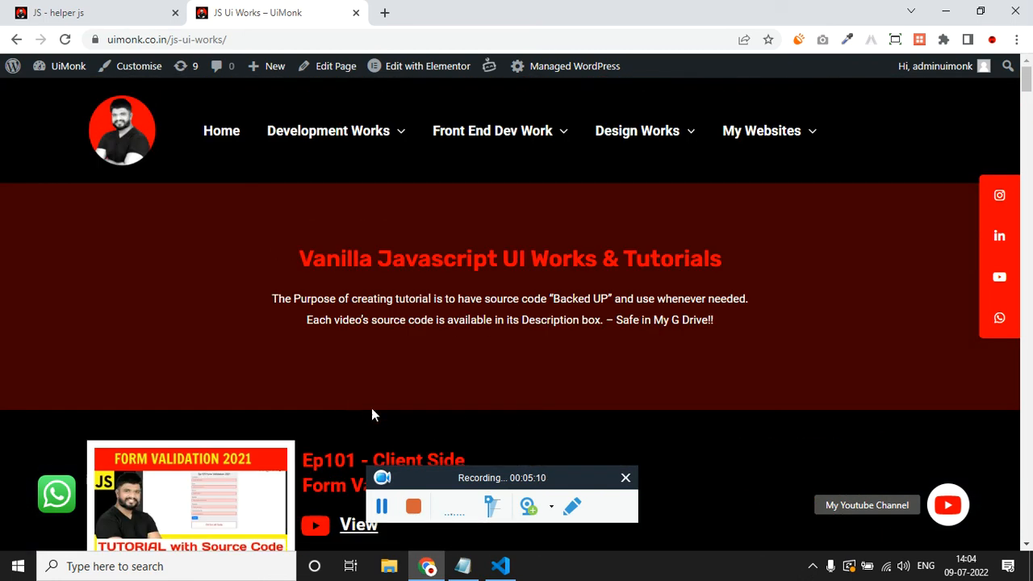